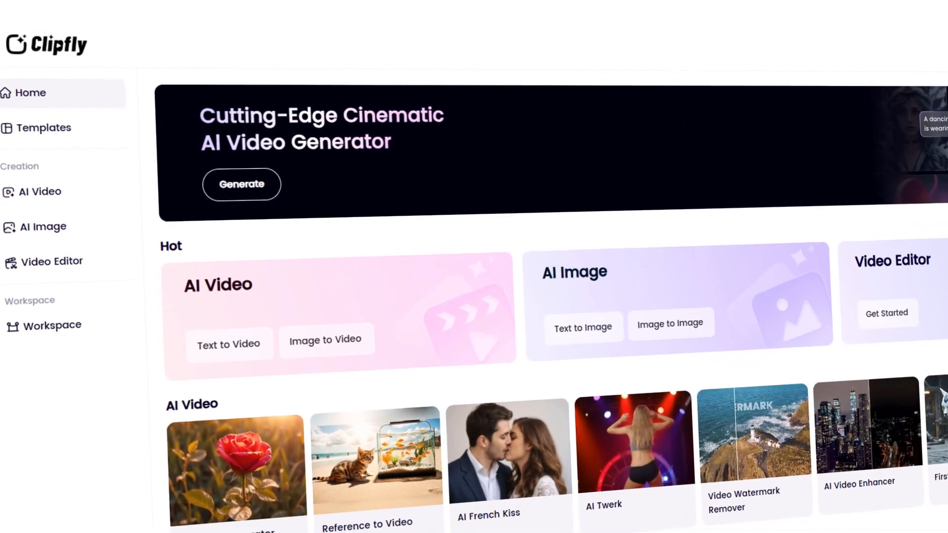
# Step: Scroll down the Clipfly hub page before moving to the clipfly.ai landing page
pyautogui.scroll(-3)
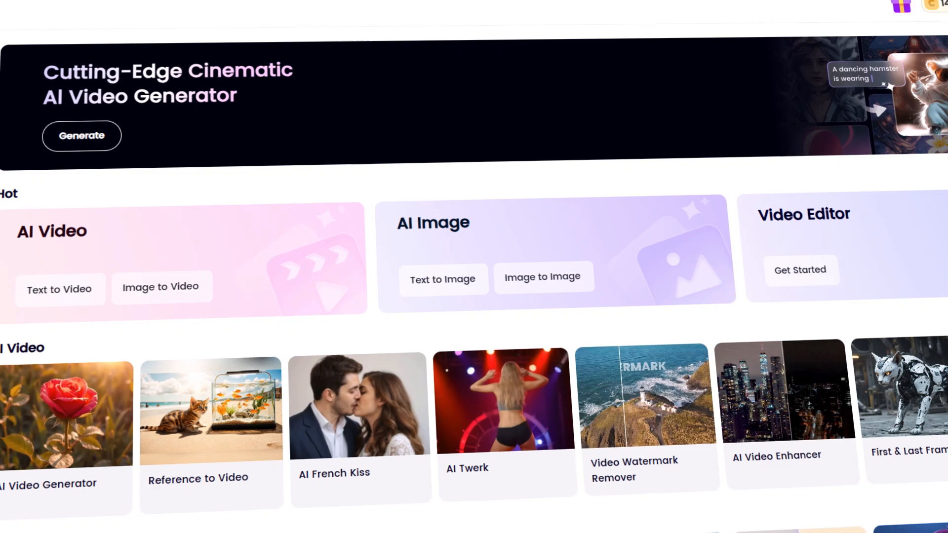
pyautogui.scroll(-3)
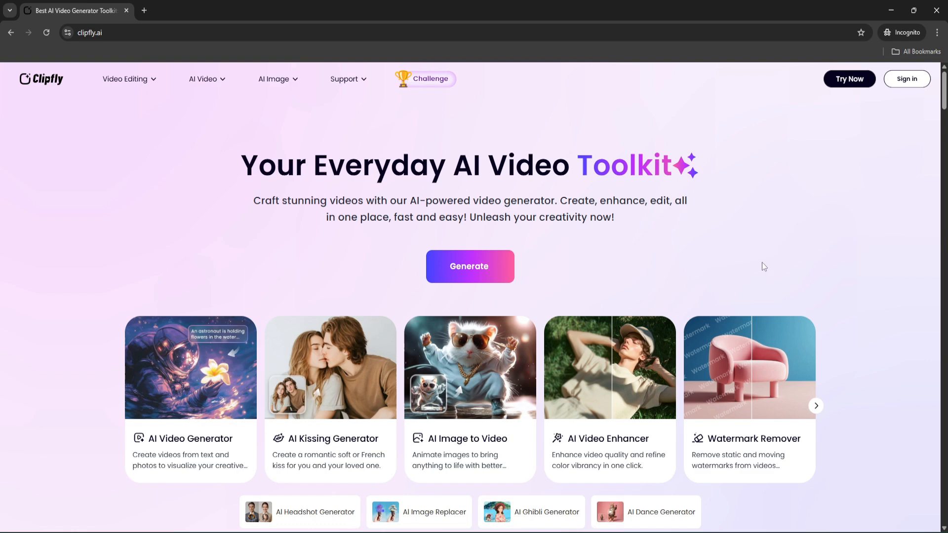
pyautogui.moveTo(507, 195)
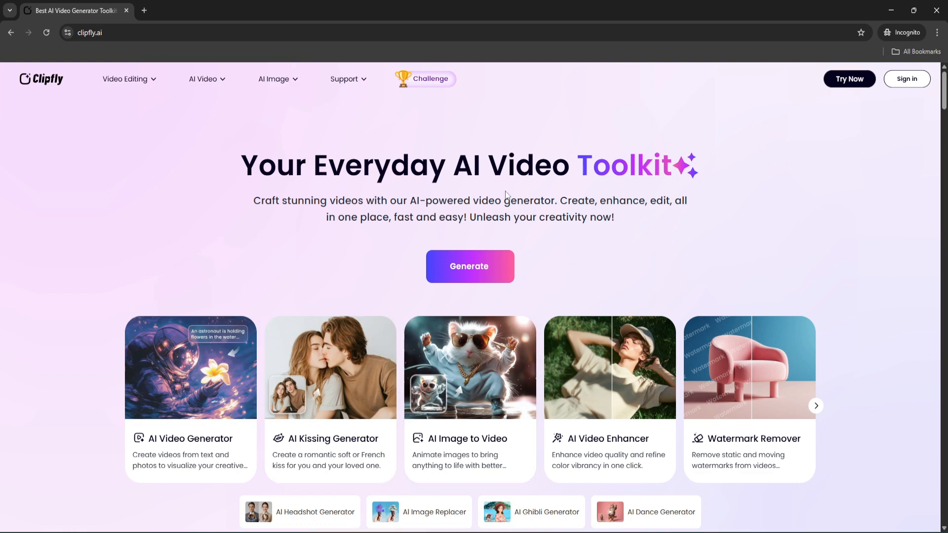
pyautogui.moveTo(469, 272)
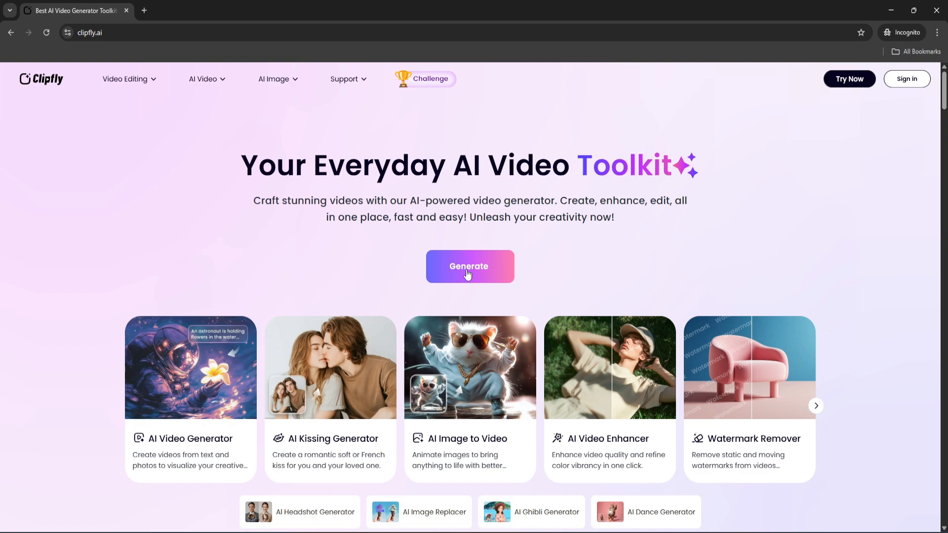
pyautogui.moveTo(470, 266)
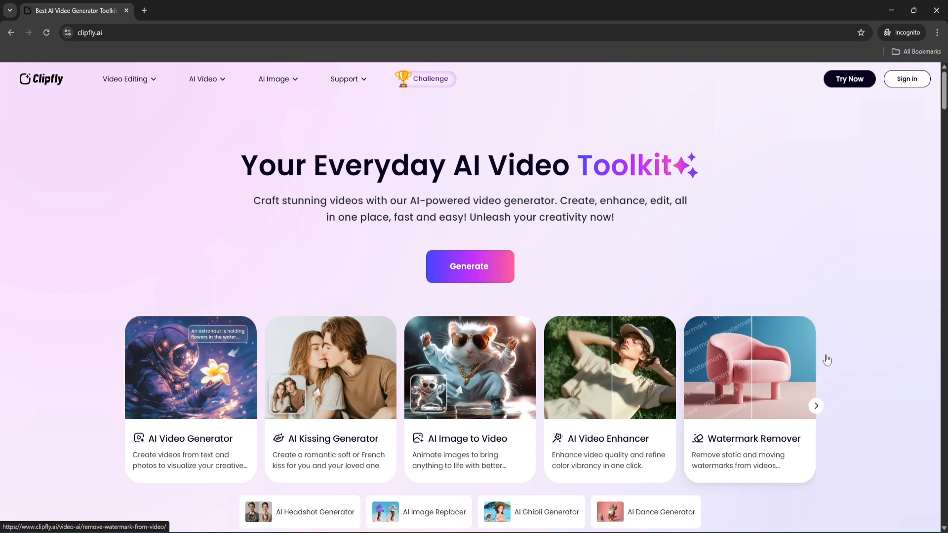
pyautogui.scroll(-3)
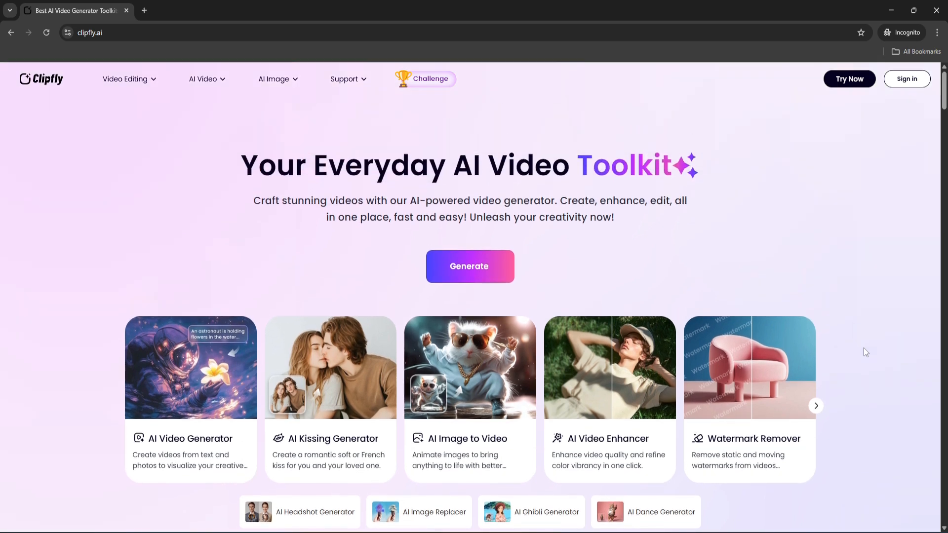
pyautogui.moveTo(132, 121)
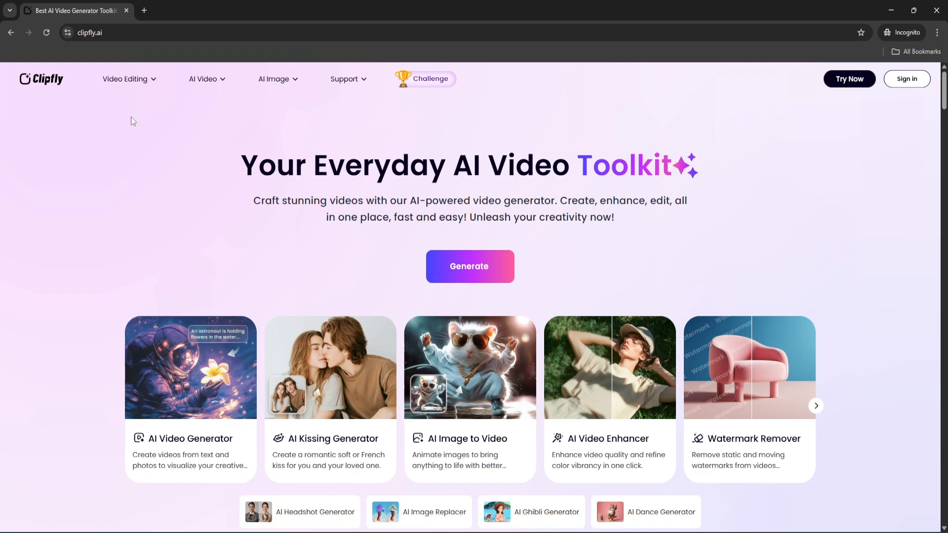
pyautogui.click(125, 78)
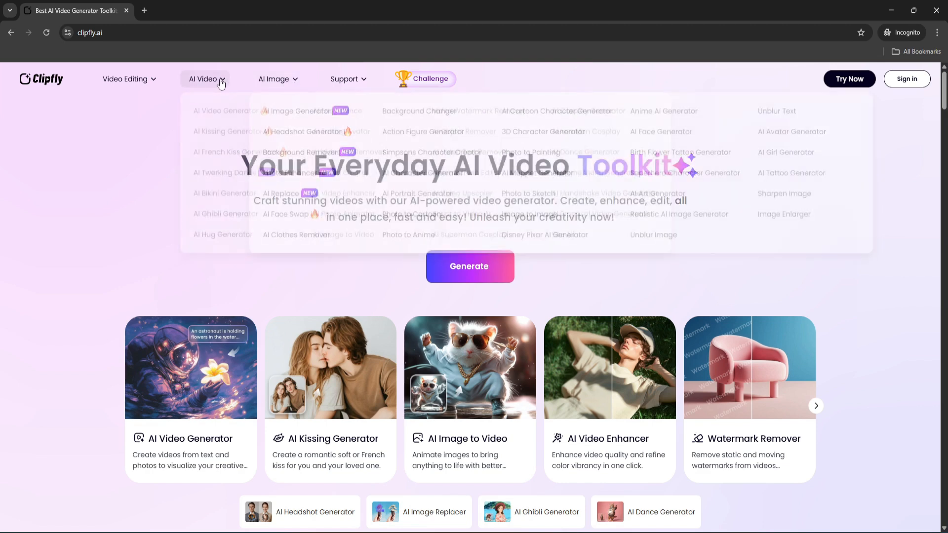
pyautogui.click(126, 78)
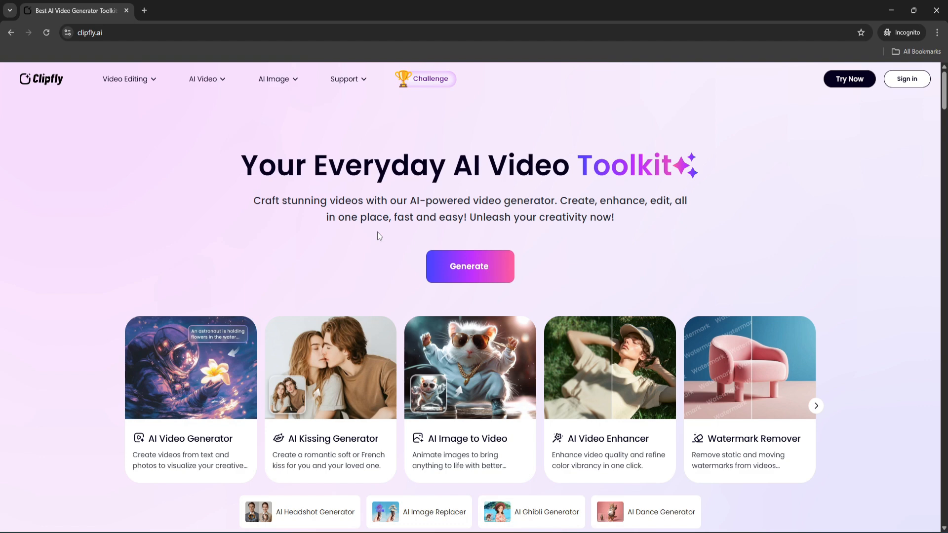
pyautogui.click(273, 78)
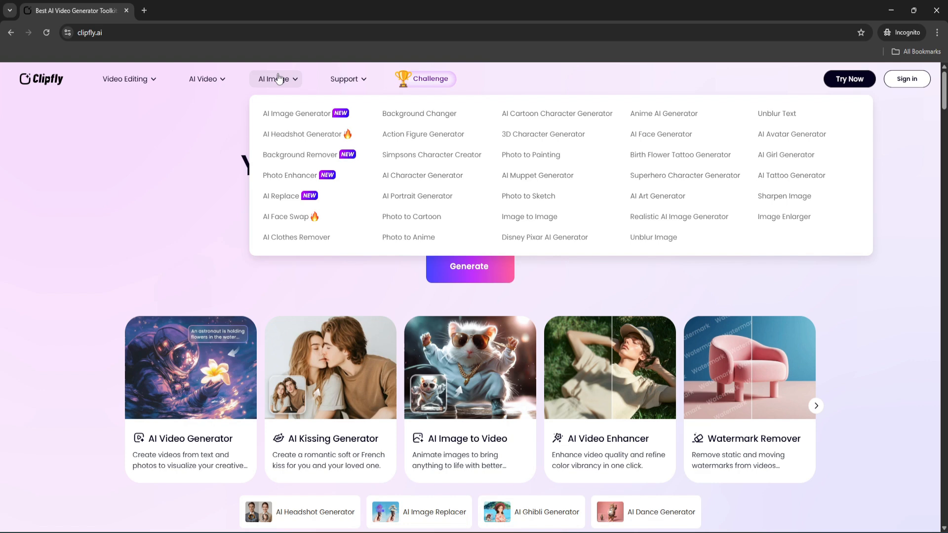
pyautogui.moveTo(307, 137)
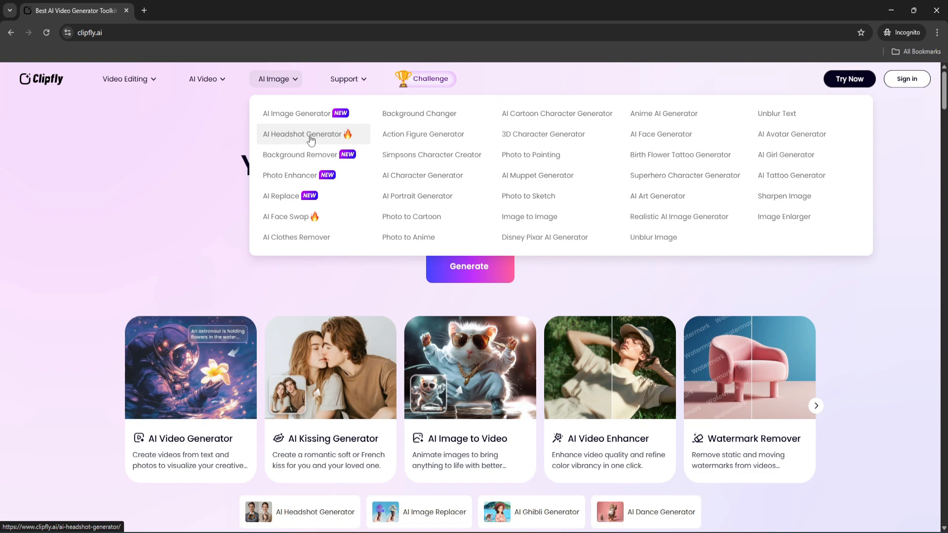
pyautogui.moveTo(218, 142)
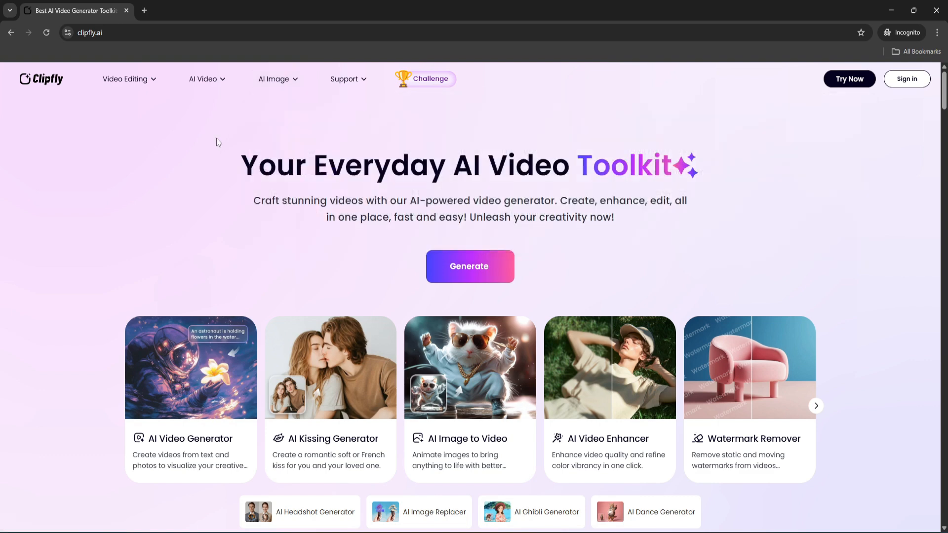
pyautogui.moveTo(850, 84)
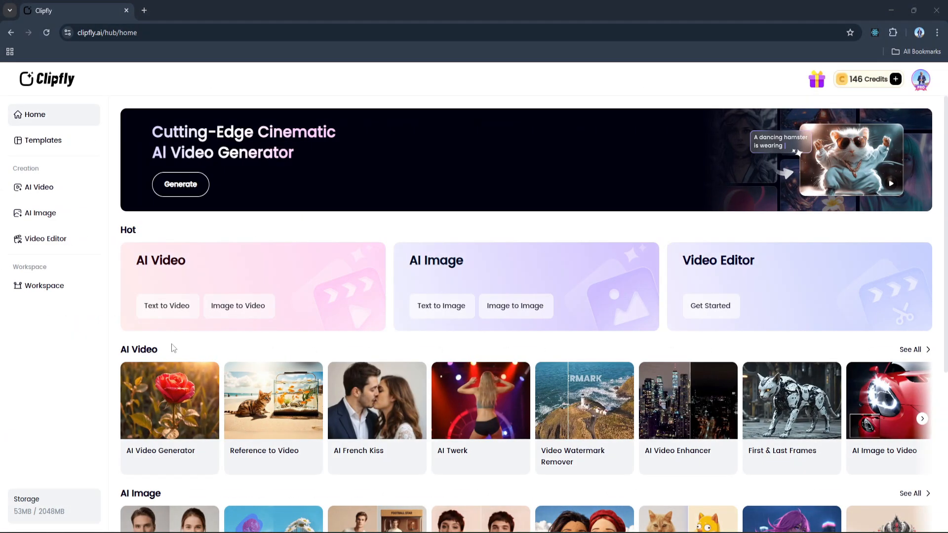
# Step: Scroll down the hub Home through the AI Video, AI Image and Video Editor rows
pyautogui.scroll(-3)
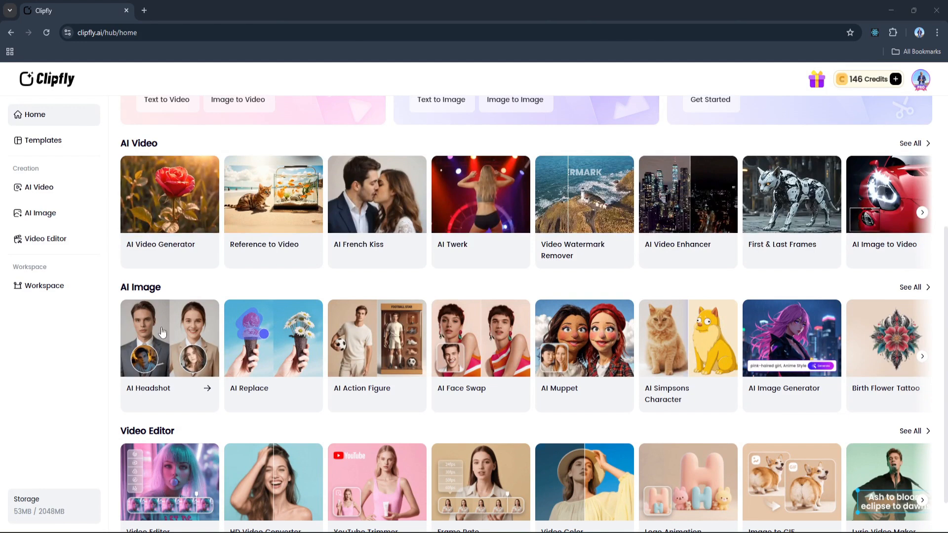
pyautogui.moveTo(172, 340)
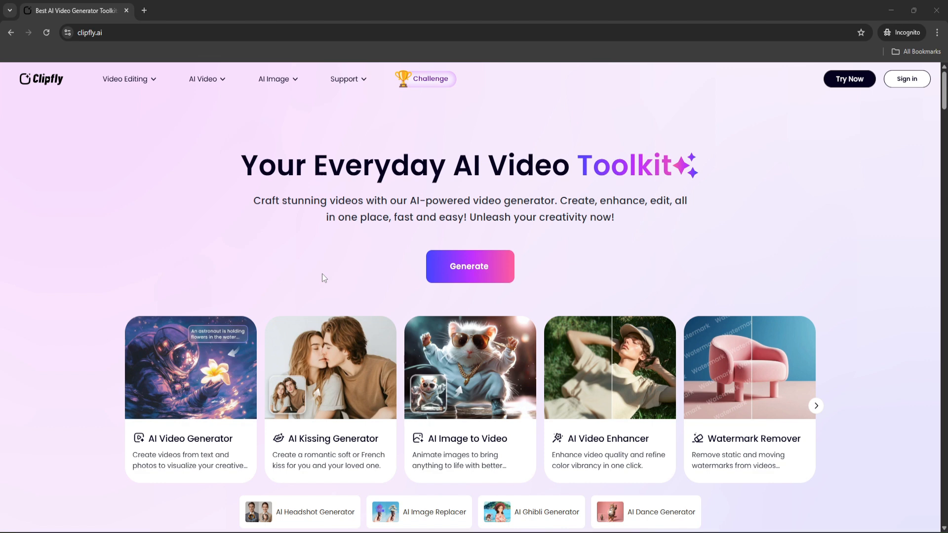
pyautogui.moveTo(280, 127)
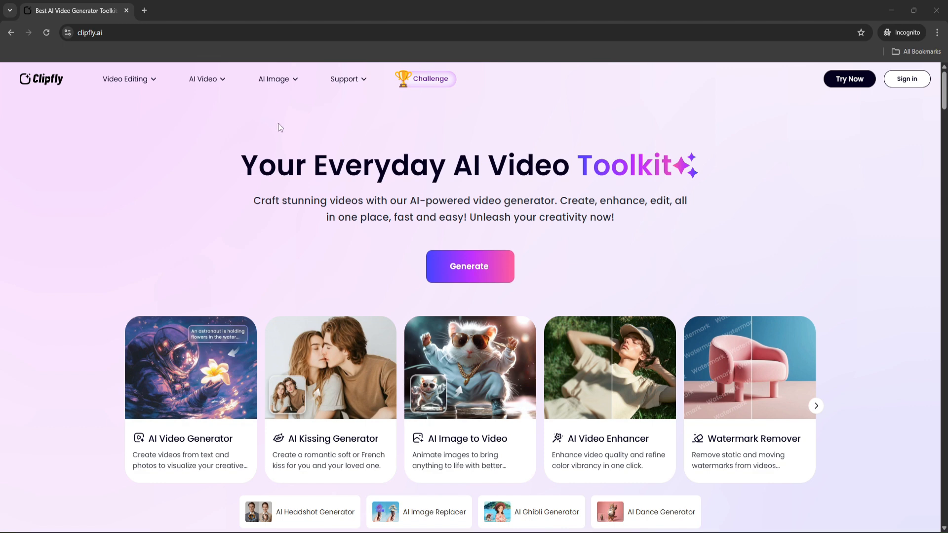
# Step: Upload IMG_0218 from the Rec folder into the Background Remover
pyautogui.click(273, 78)
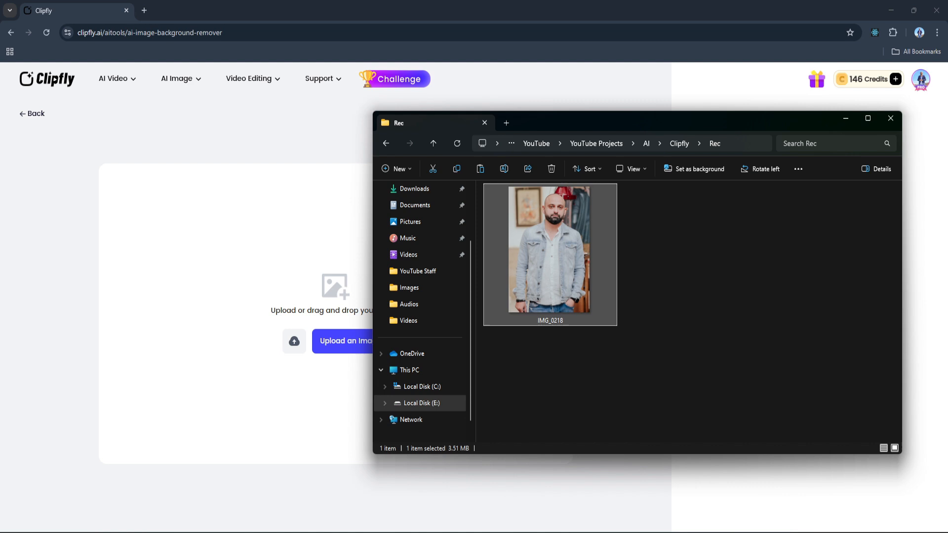
pyautogui.doubleClick(549, 251)
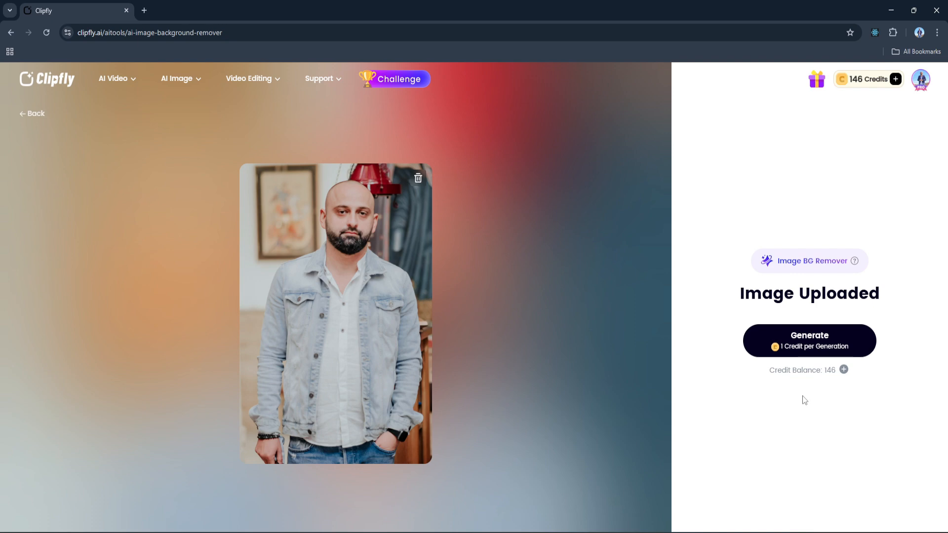
# Step: Generate the background removal for one credit, then browse the Photos and Colors backdrop options
pyautogui.click(809, 340)
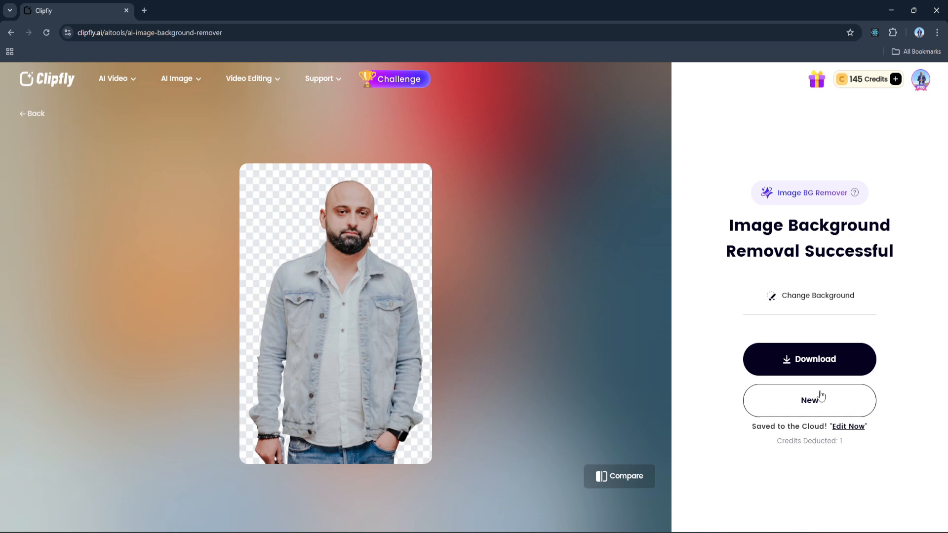
pyautogui.moveTo(380, 319)
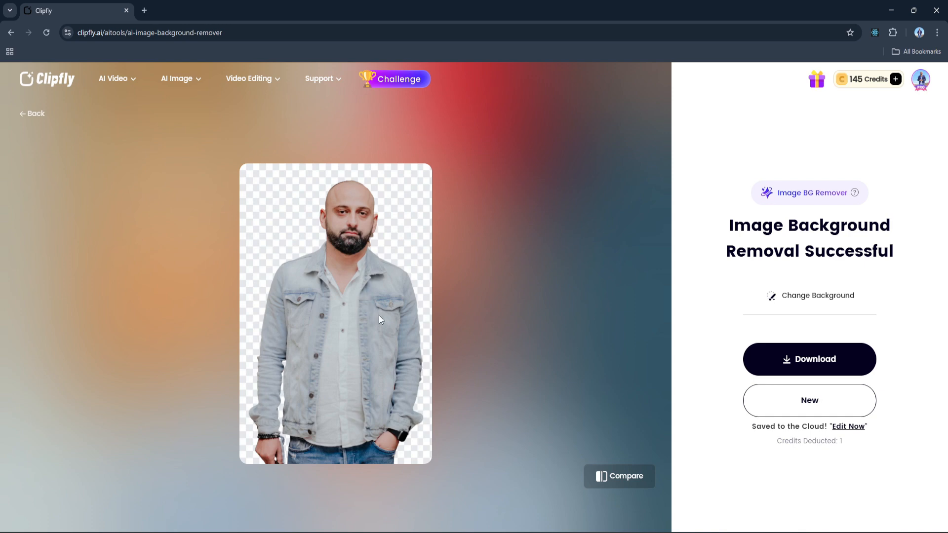
pyautogui.moveTo(359, 319)
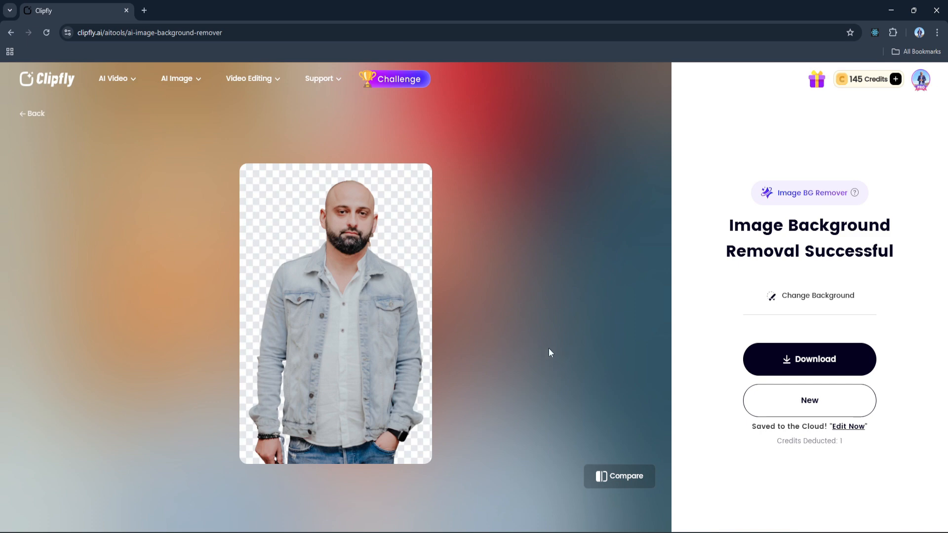
pyautogui.moveTo(817, 295)
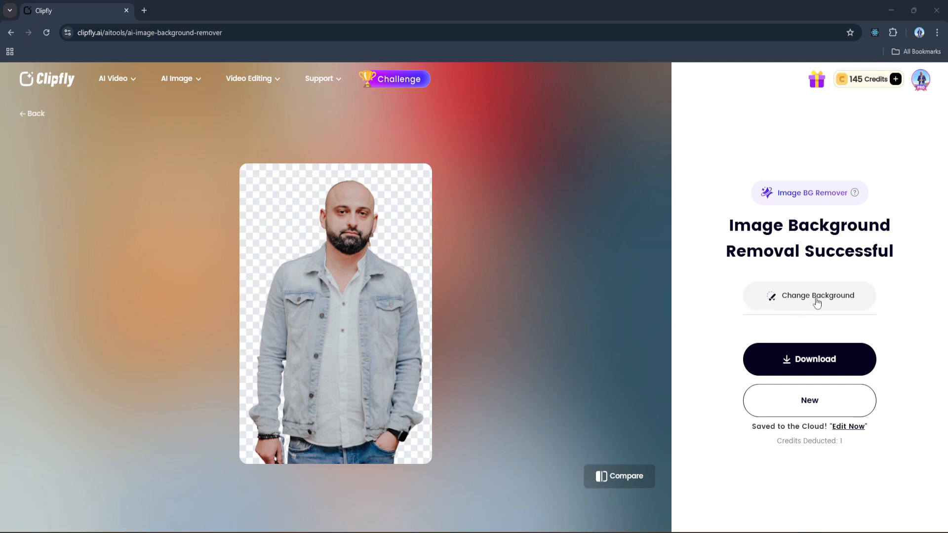
pyautogui.click(817, 296)
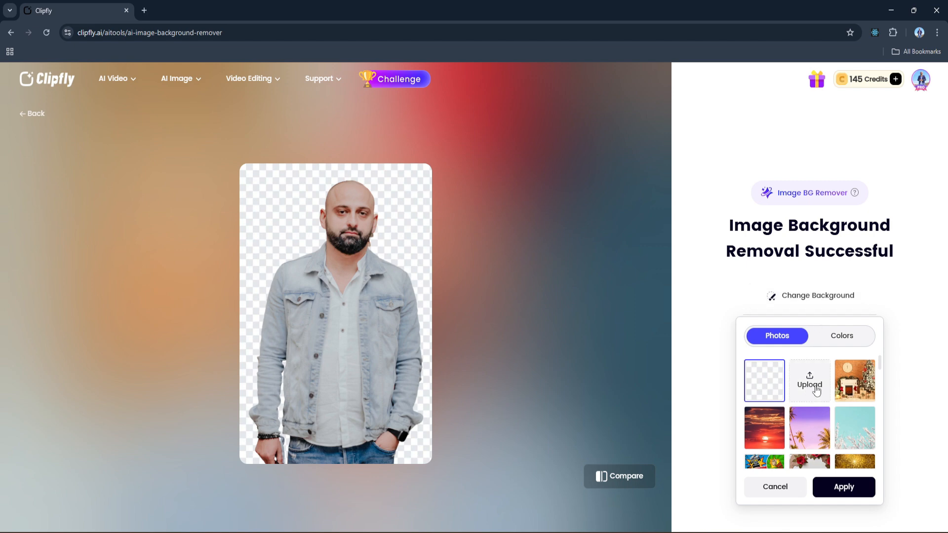
pyautogui.click(841, 335)
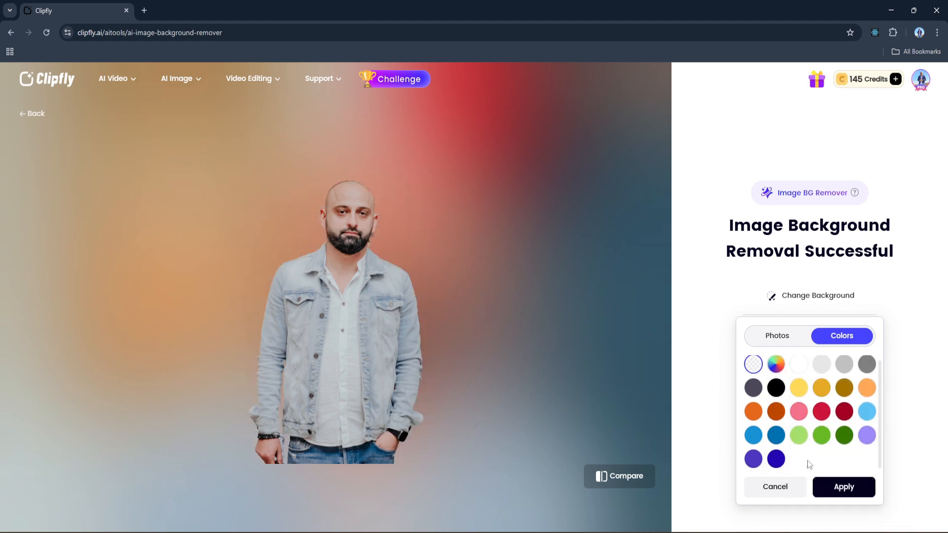
pyautogui.click(775, 487)
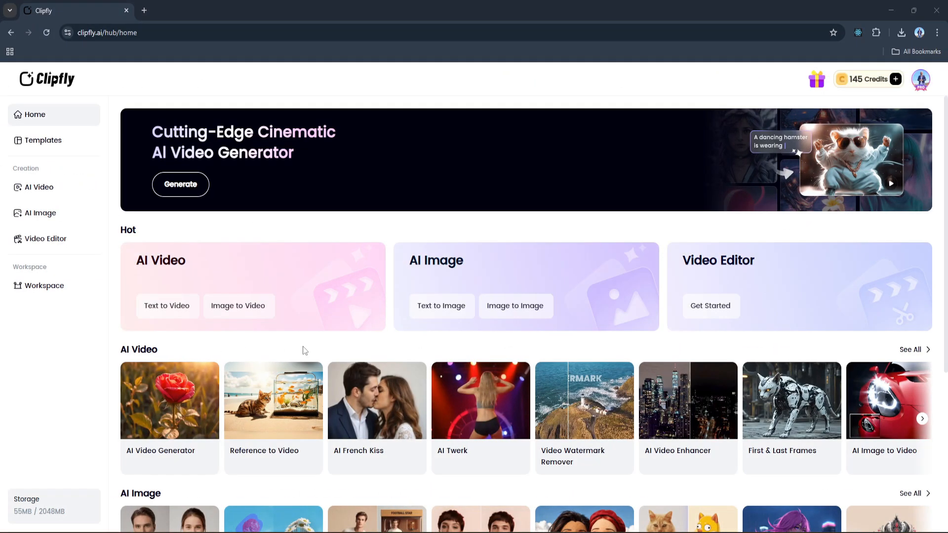
# Step: Scroll to the AI Image section and launch the AI Headshot card
pyautogui.scroll(-3)
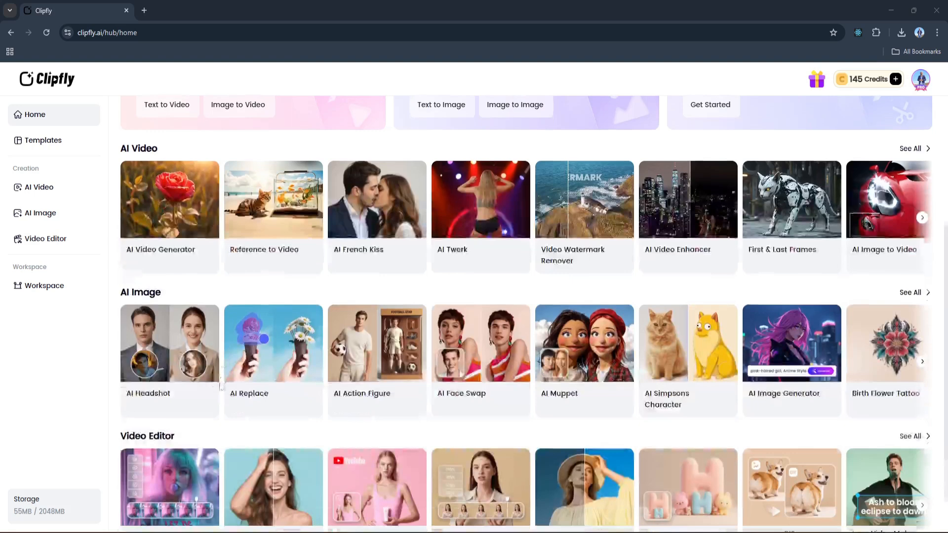
pyautogui.click(169, 344)
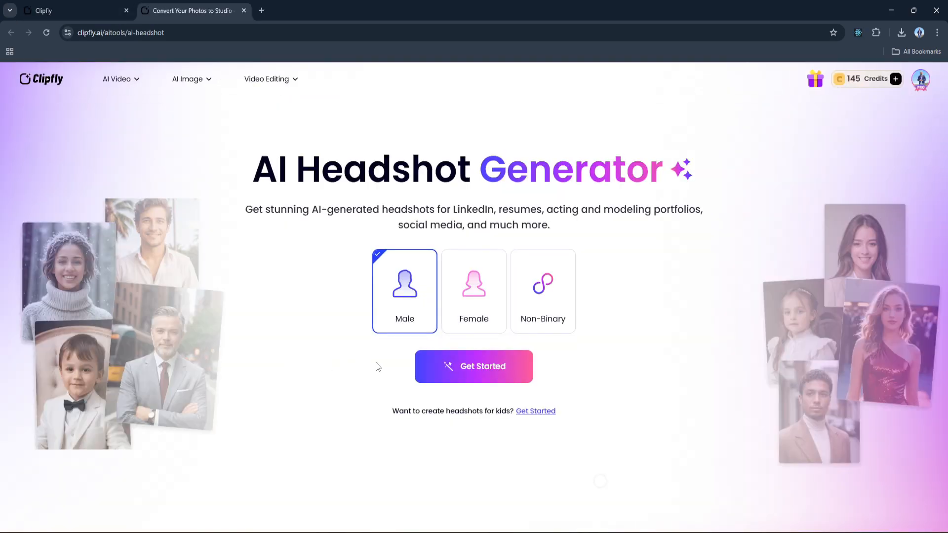
pyautogui.moveTo(346, 353)
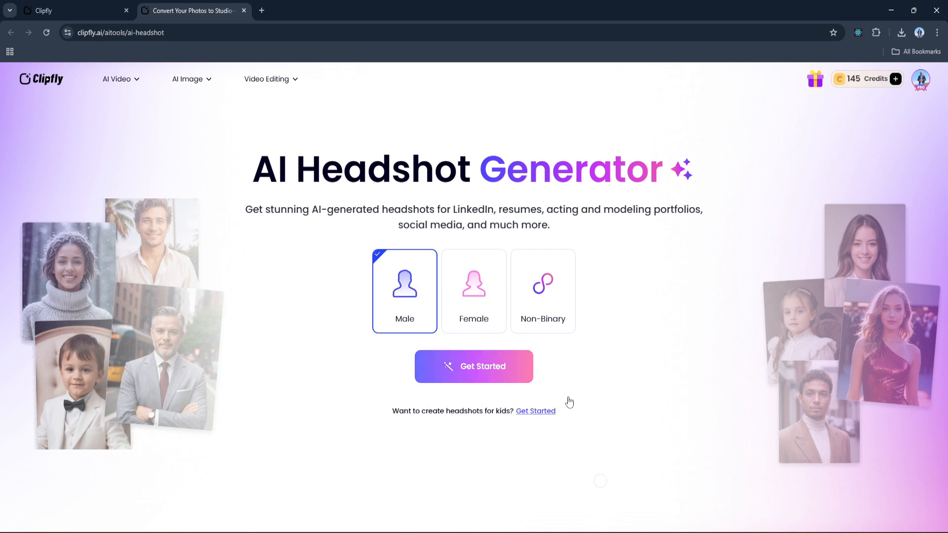
# Step: Scroll through the Select Style grid to review the available headshot styles
pyautogui.click(474, 366)
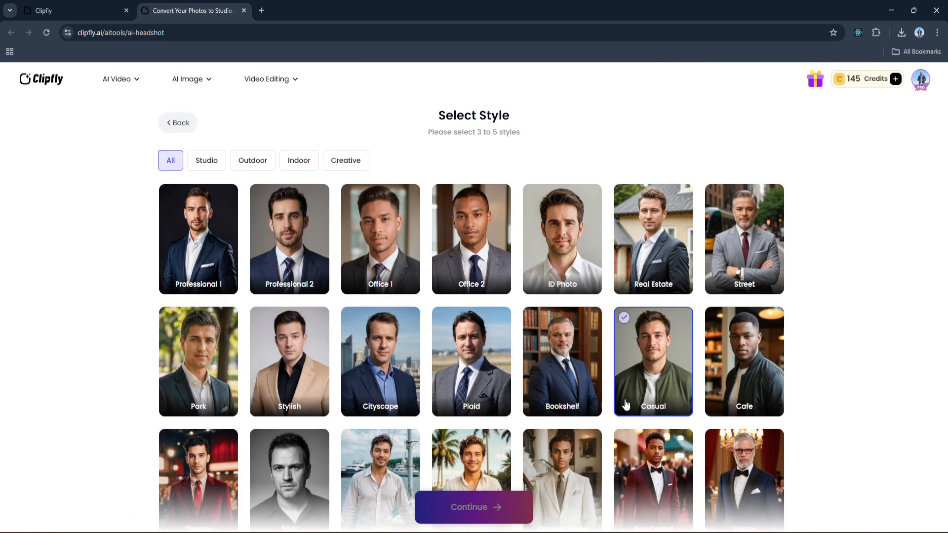
pyautogui.scroll(-3)
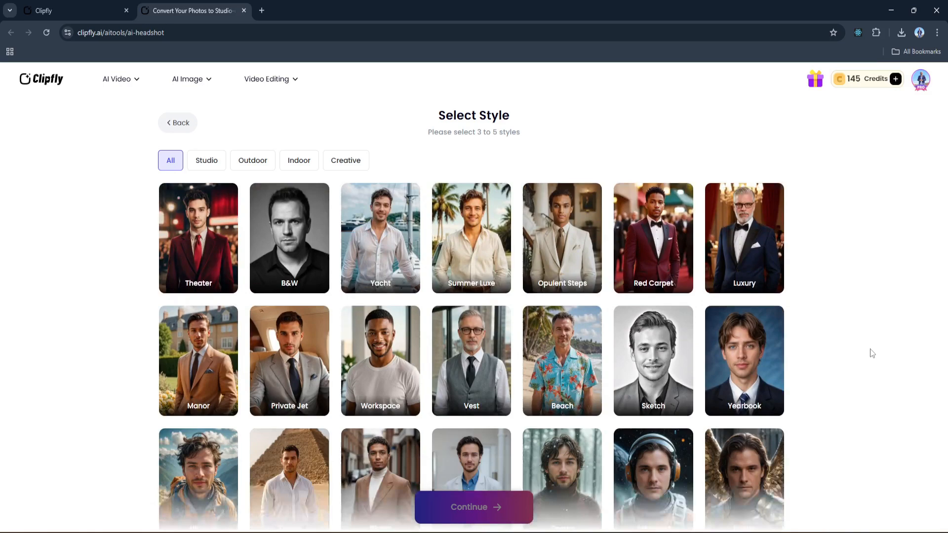
pyautogui.scroll(-3)
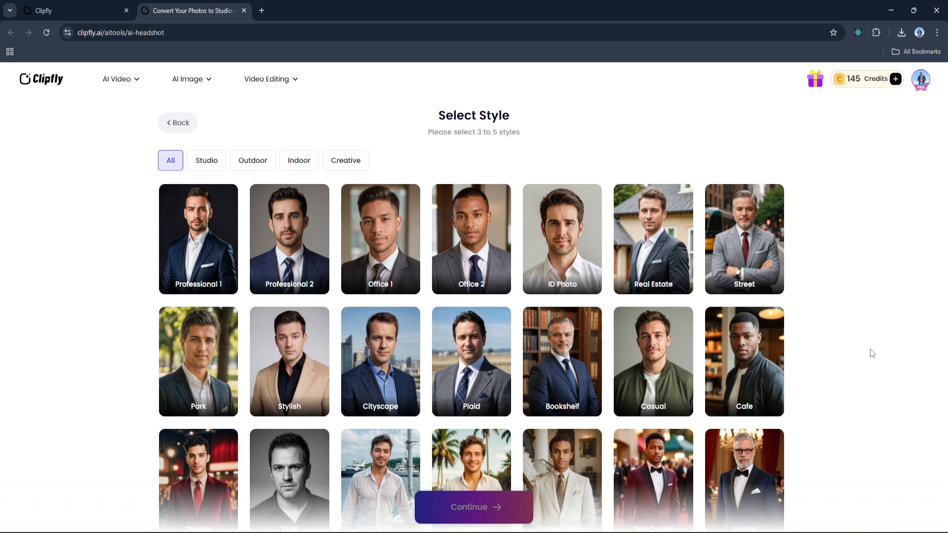
pyautogui.scroll(-3)
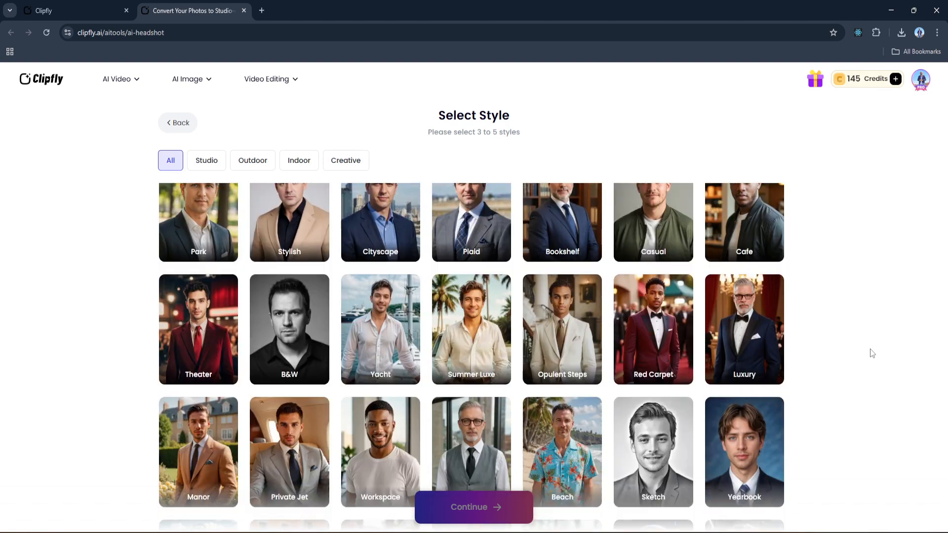
pyautogui.scroll(-3)
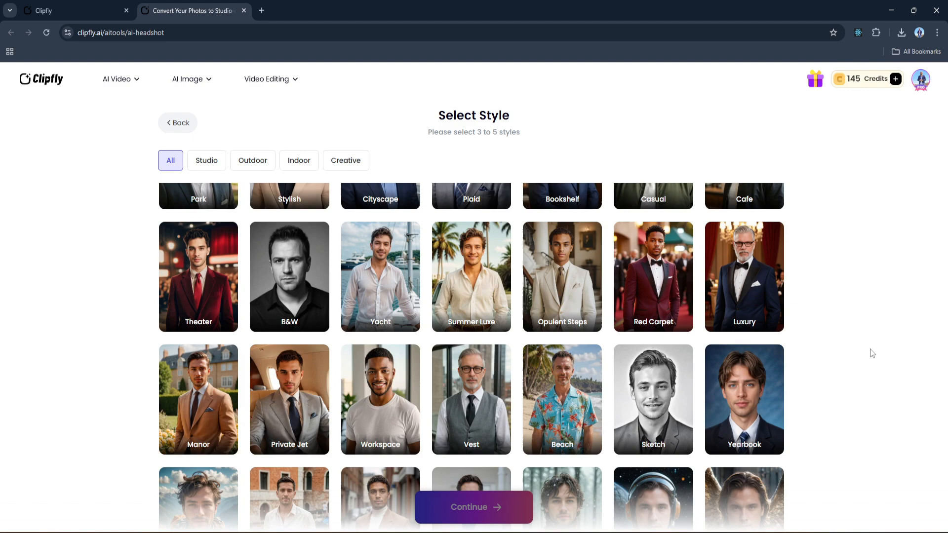
pyautogui.scroll(-3)
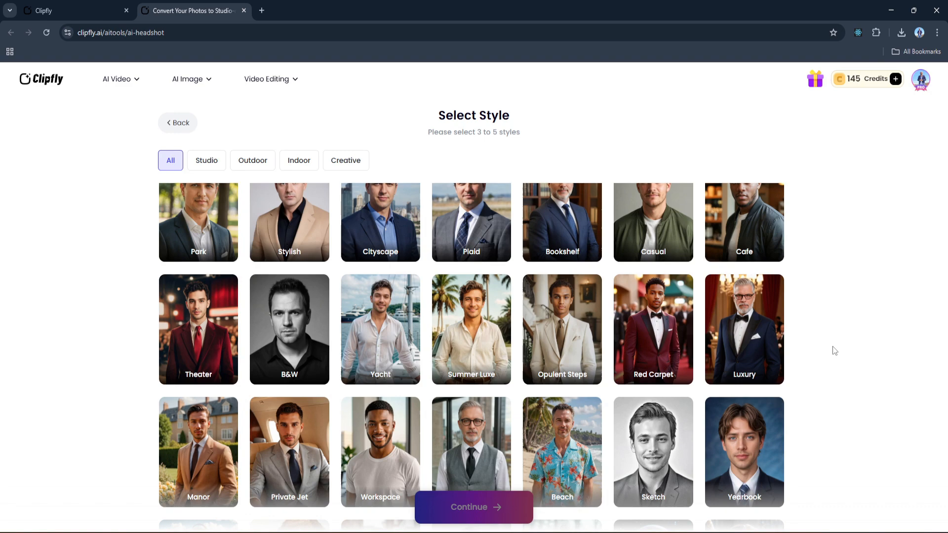
pyautogui.scroll(-3)
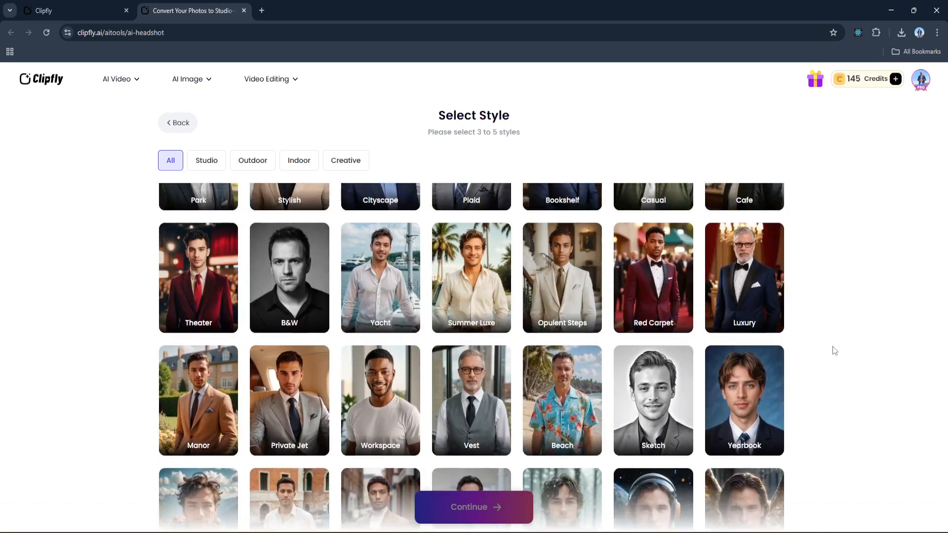
pyautogui.scroll(3)
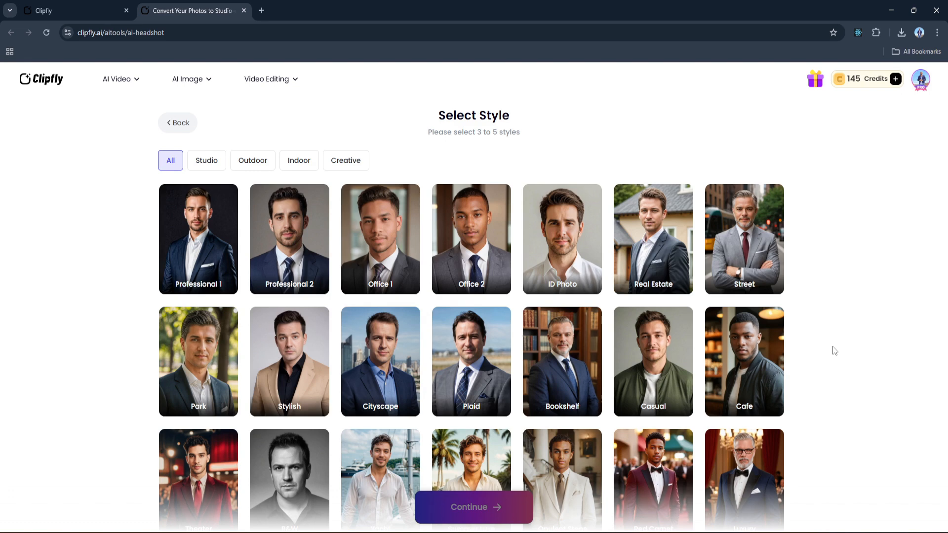
pyautogui.click(561, 238)
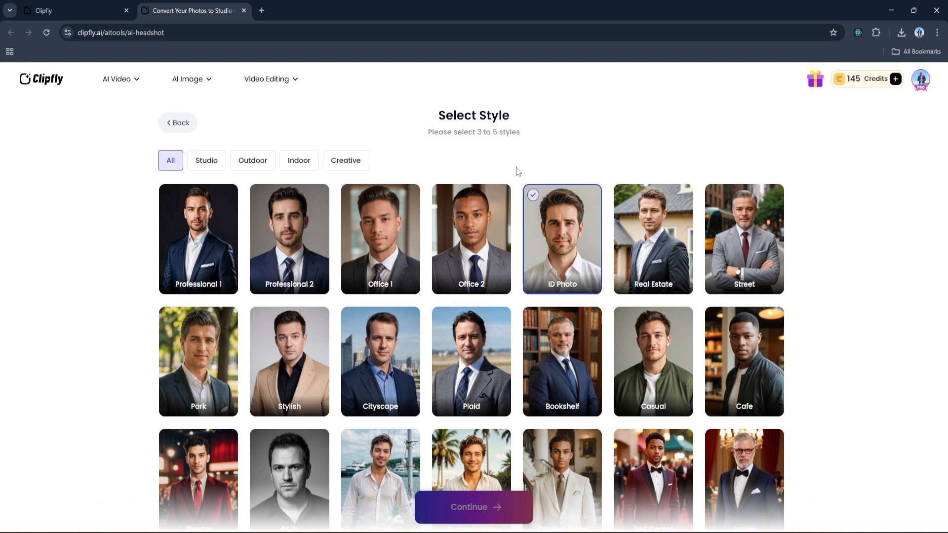
pyautogui.click(561, 239)
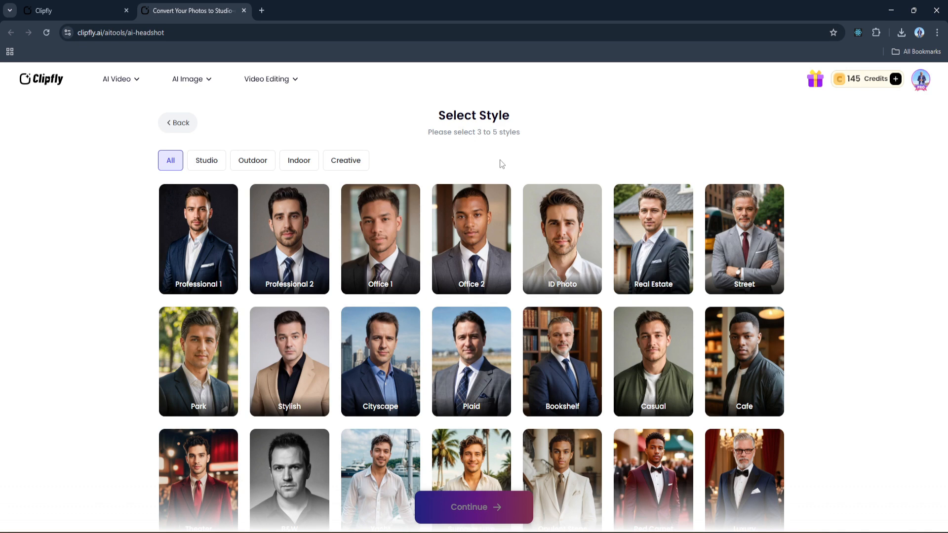
# Step: Tick Professional 1, Professional 2, Bookshelf, Red Carpet and Street, then continue
pyautogui.click(289, 239)
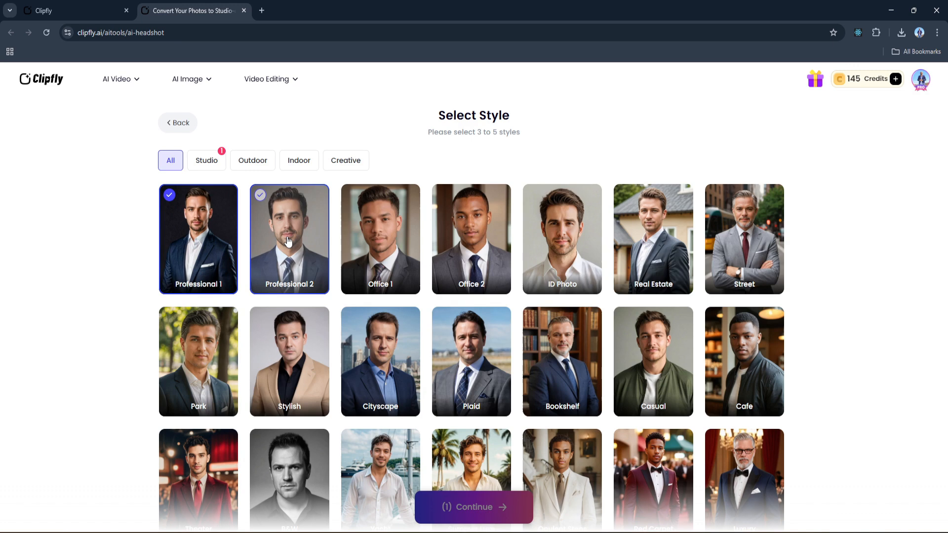
pyautogui.click(743, 239)
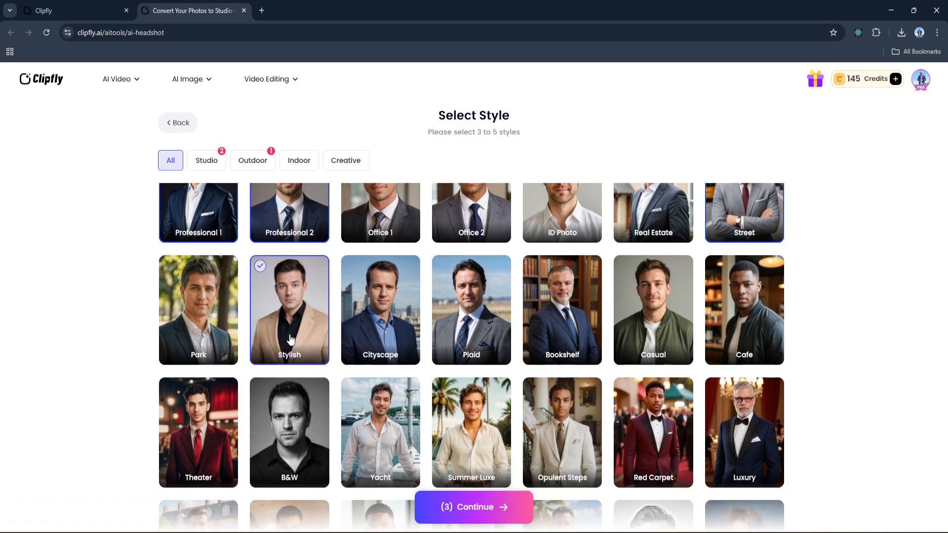
pyautogui.click(561, 310)
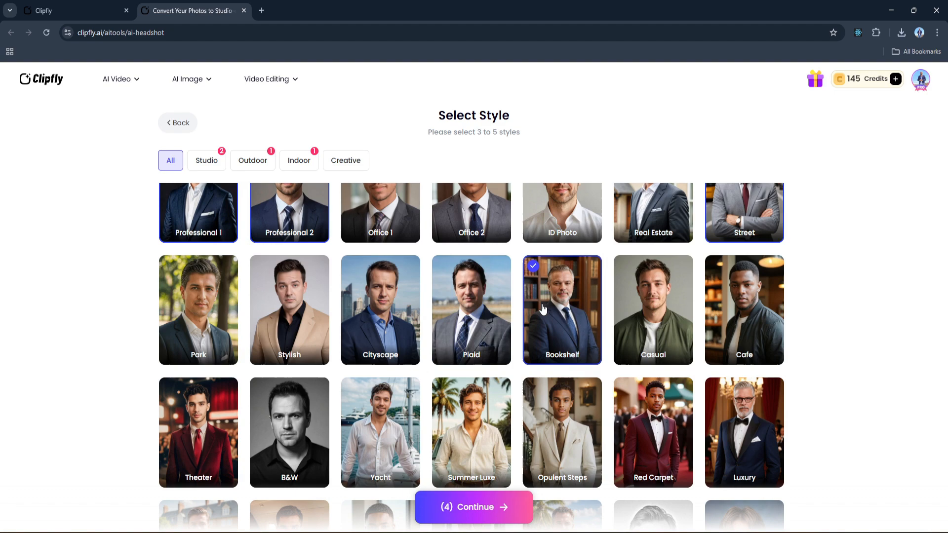
pyautogui.click(289, 432)
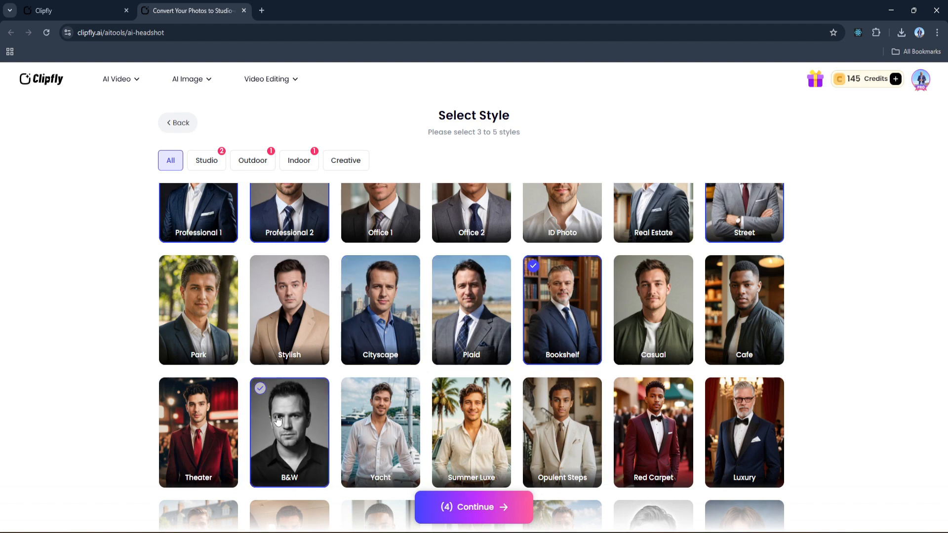
pyautogui.click(652, 380)
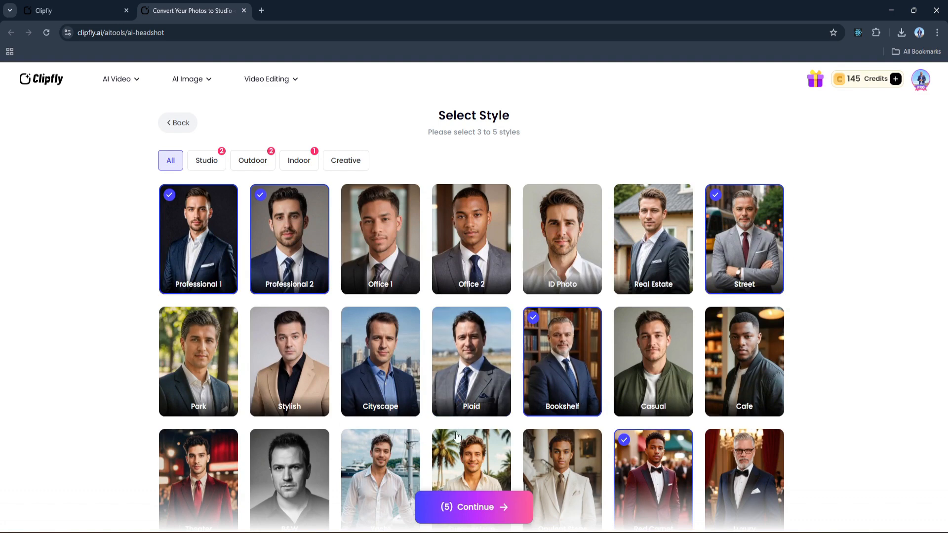
pyautogui.click(473, 507)
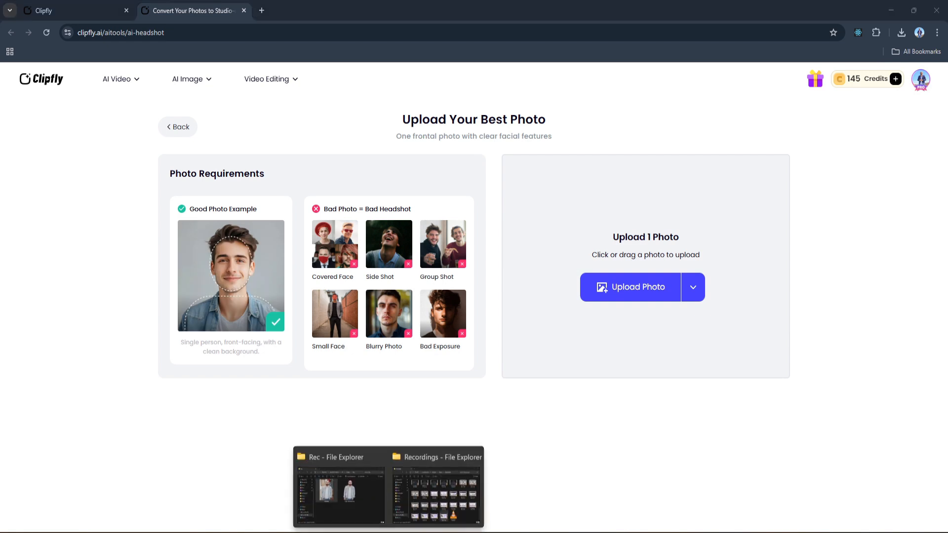
# Step: Upload the denim-jacket portrait from the Rec folder and continue to image count
pyautogui.click(629, 287)
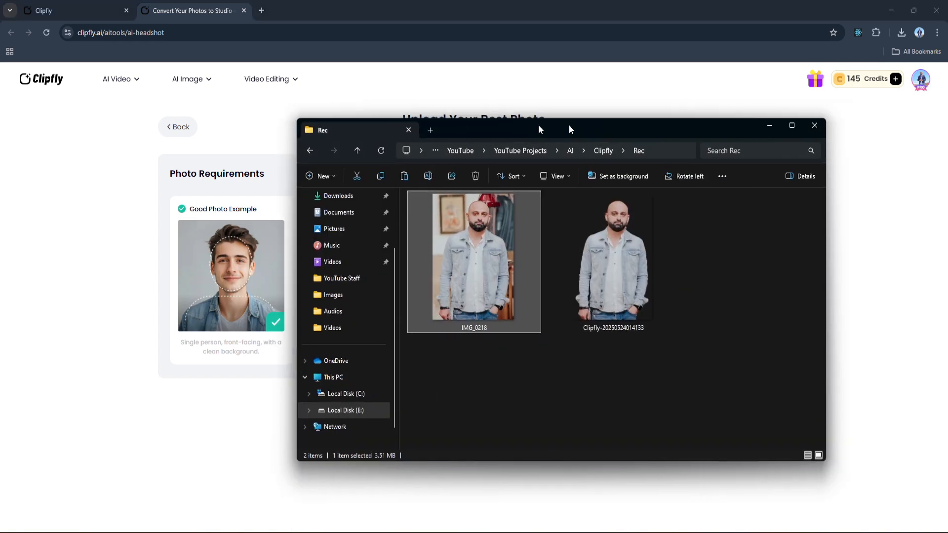
pyautogui.click(813, 126)
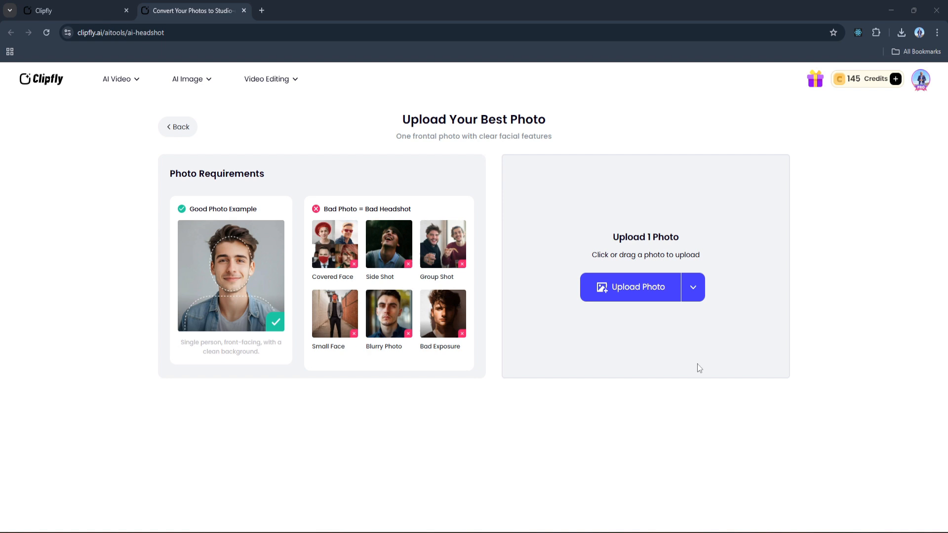
pyautogui.click(630, 286)
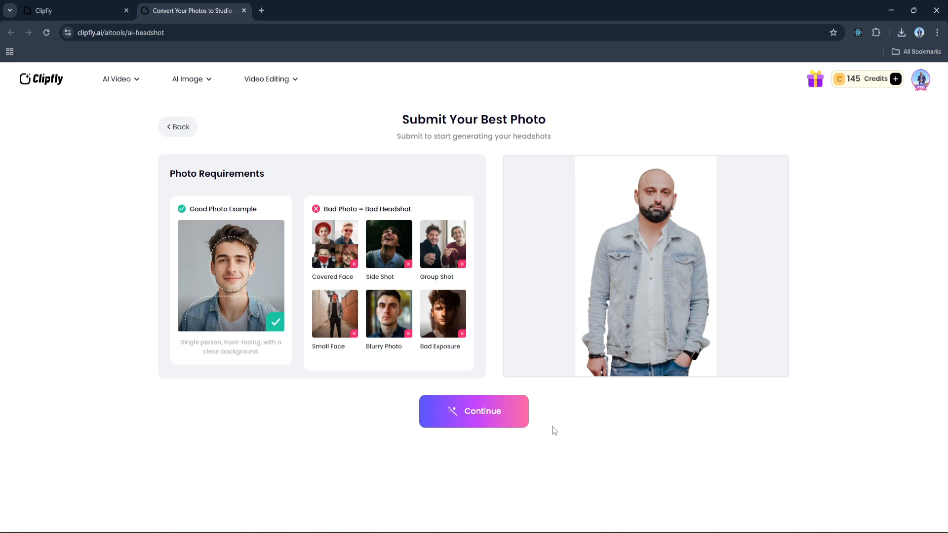
pyautogui.click(474, 411)
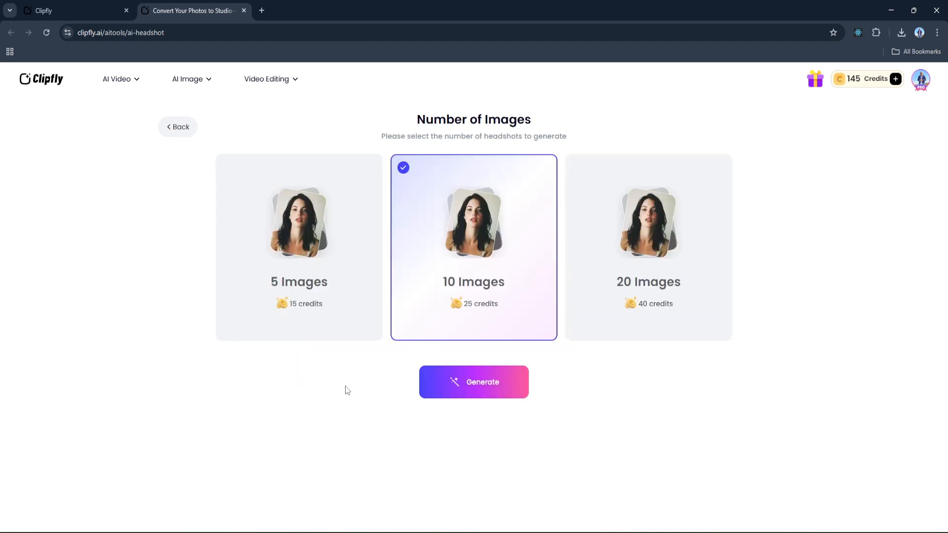
# Step: Try the 20-image batch, then settle on 5 images for 15 credits and confirm
pyautogui.click(298, 247)
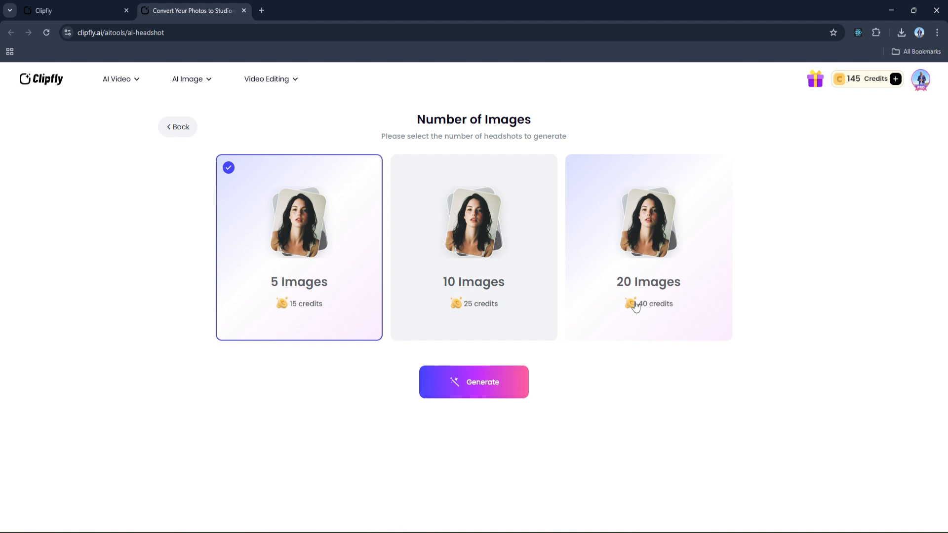
pyautogui.moveTo(648, 372)
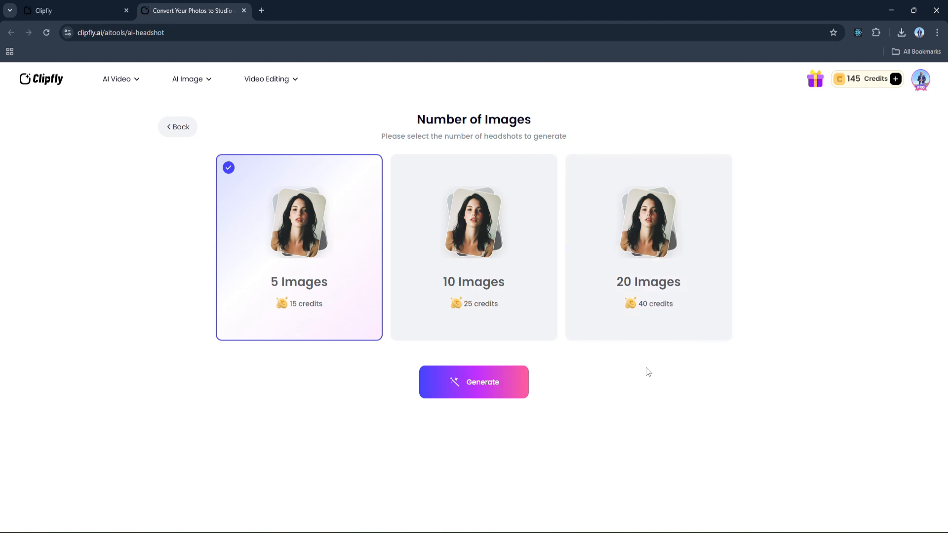
pyautogui.moveTo(584, 345)
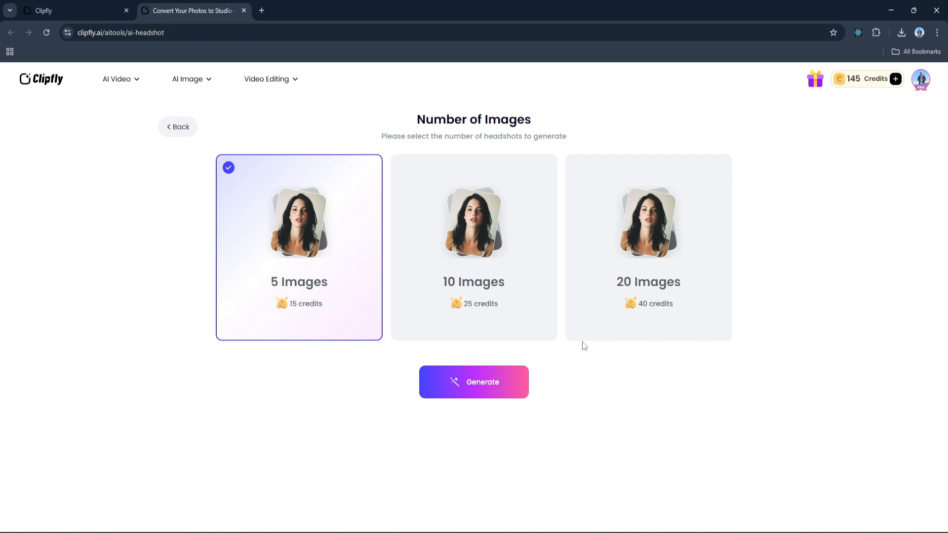
pyautogui.click(648, 246)
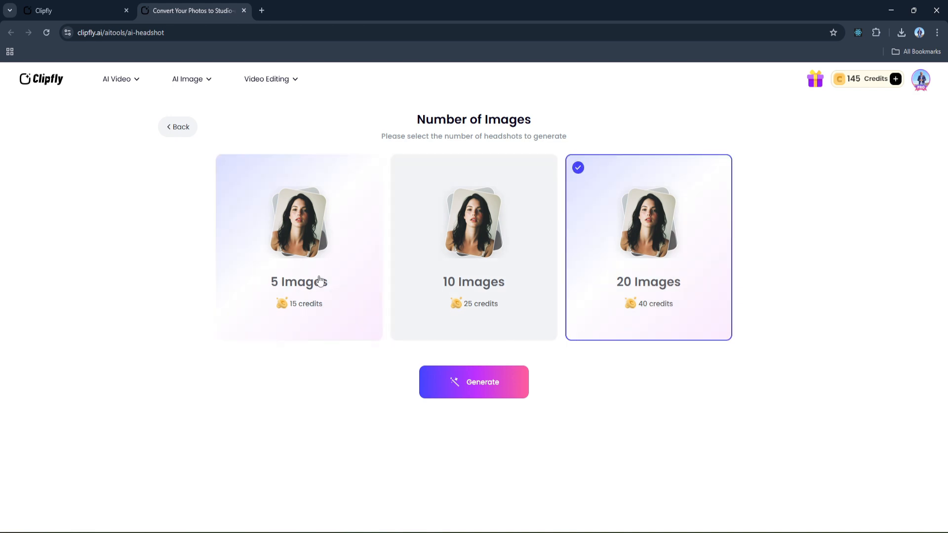
pyautogui.click(298, 246)
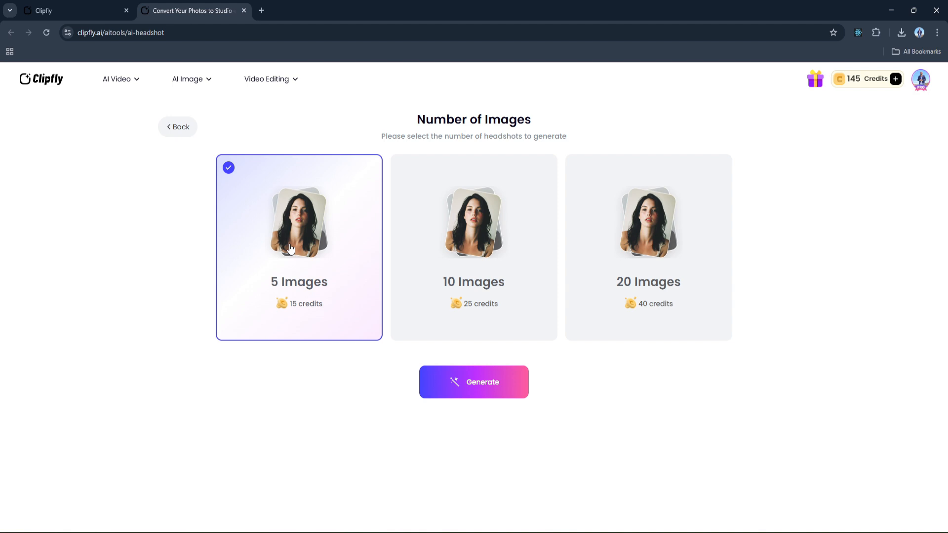
pyautogui.click(473, 381)
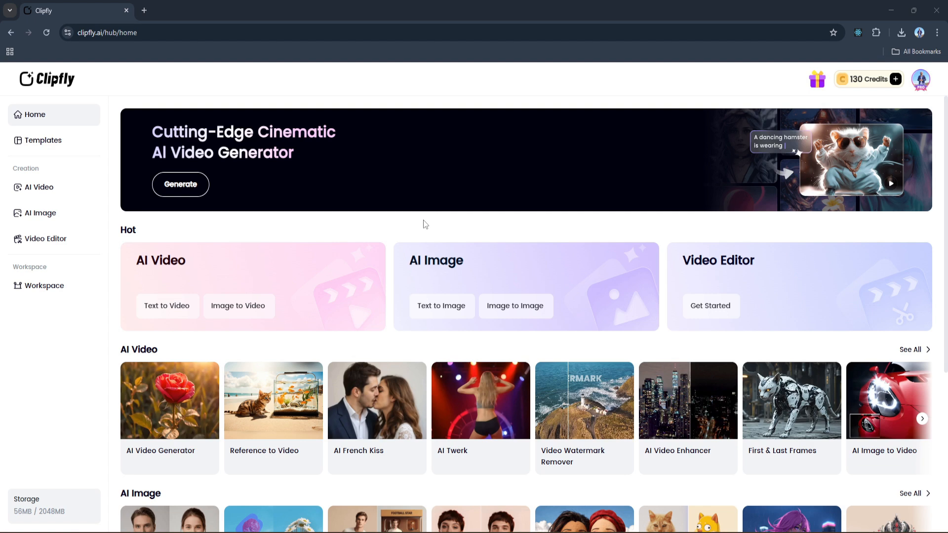
pyautogui.moveTo(54, 191)
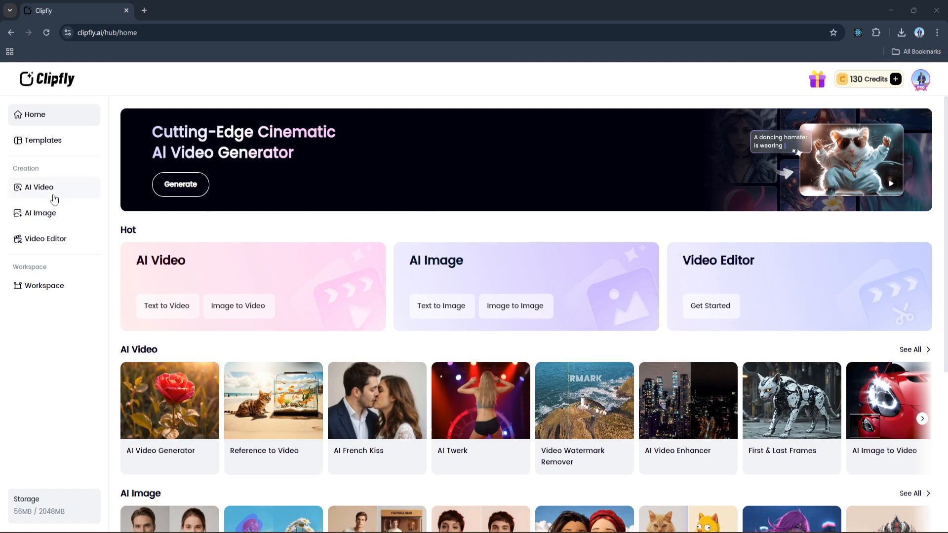
# Step: Open the AI Video tools collection and launch the AI Video BG Remover card
pyautogui.click(38, 187)
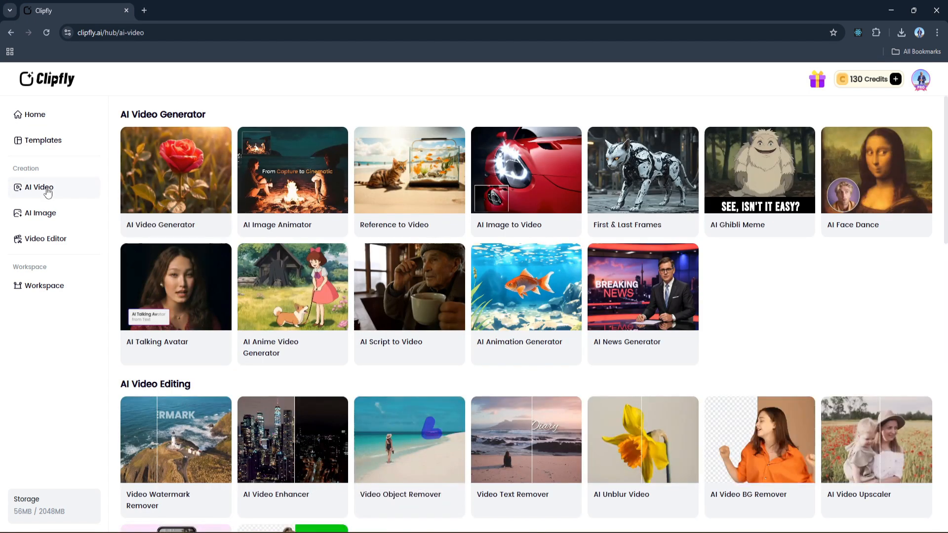
pyautogui.scroll(-3)
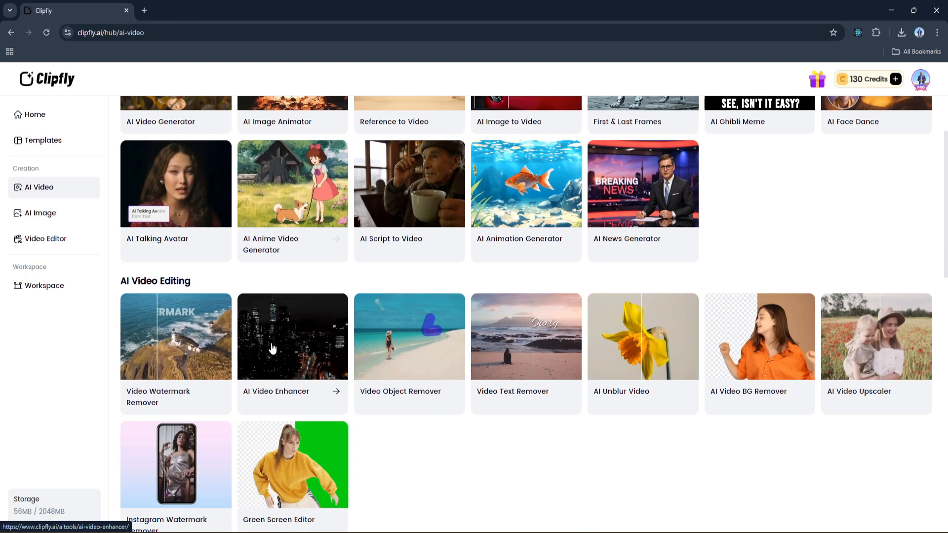
pyautogui.scroll(-3)
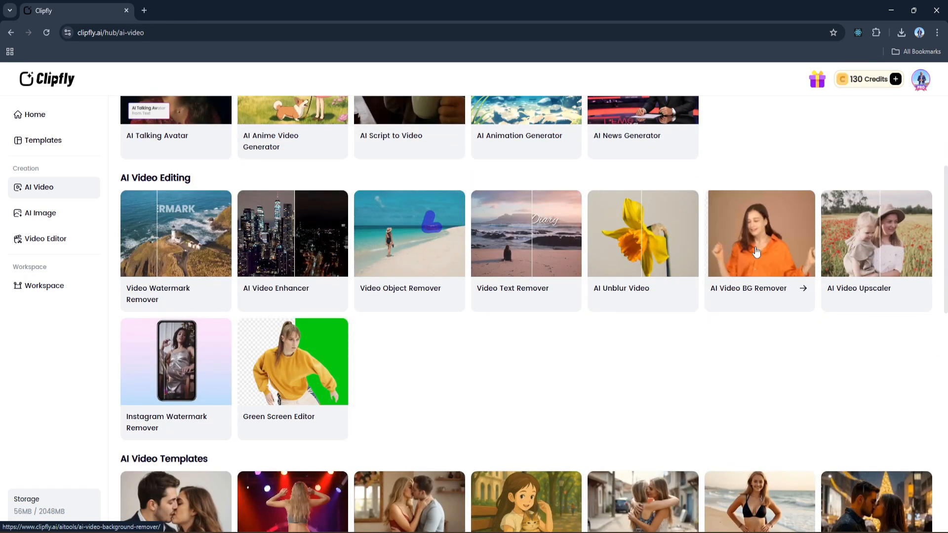
pyautogui.click(759, 233)
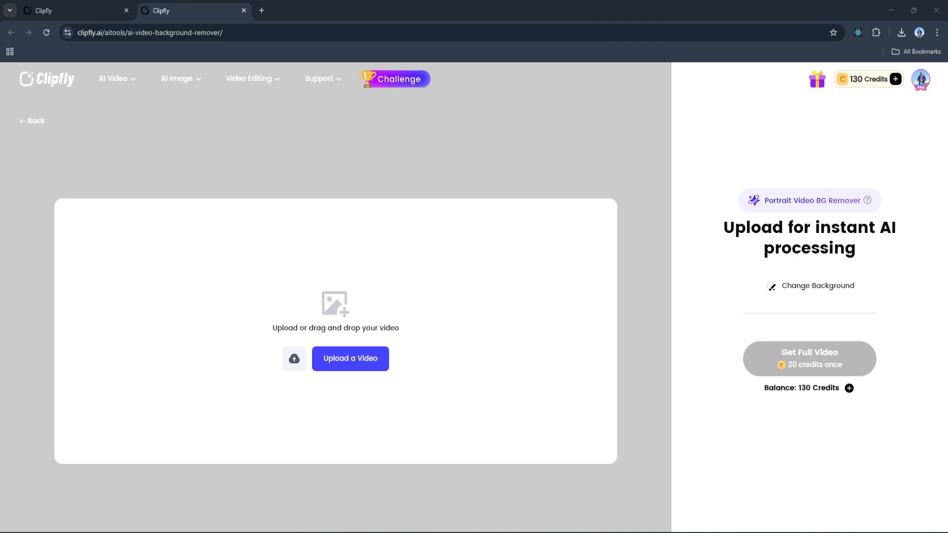
pyautogui.moveTo(161, 355)
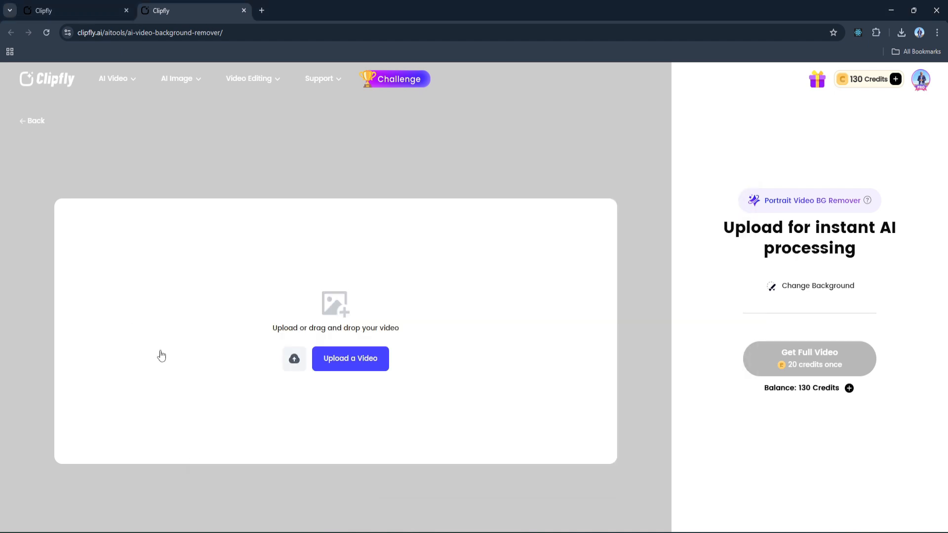
# Step: Upload the cartoon singer clip to preview it on a transparent backdrop
pyautogui.click(350, 358)
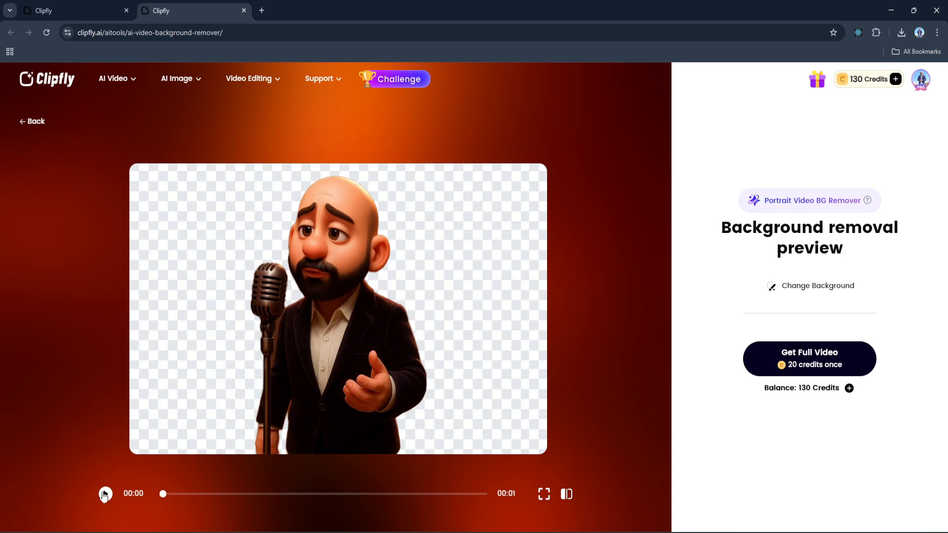
# Step: Play the background-removed preview clip
pyautogui.click(104, 494)
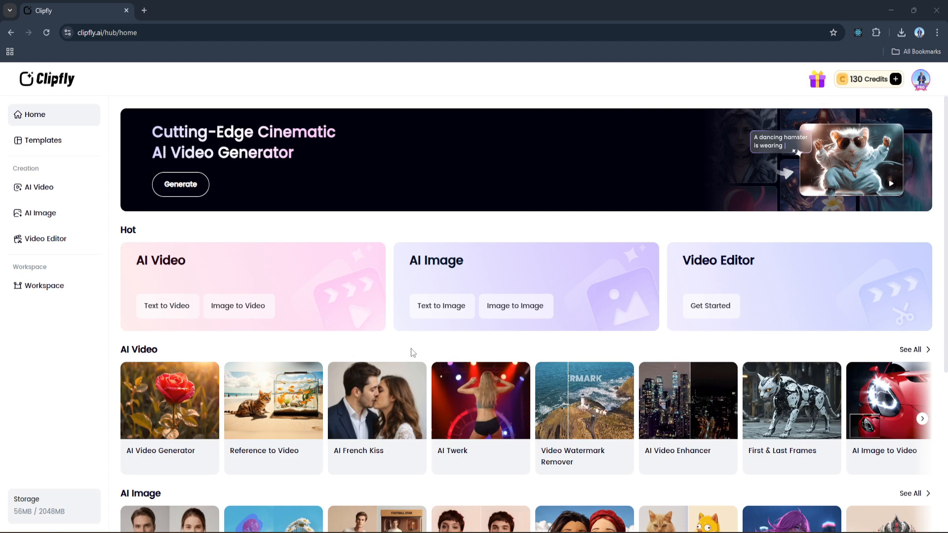
pyautogui.moveTo(369, 326)
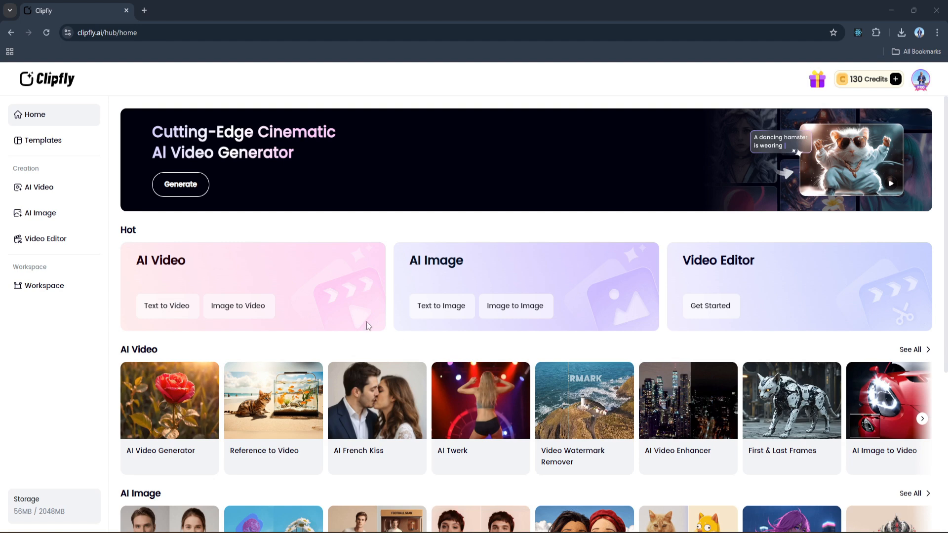
# Step: Open the AI Image tools collection from the sidebar
pyautogui.click(40, 212)
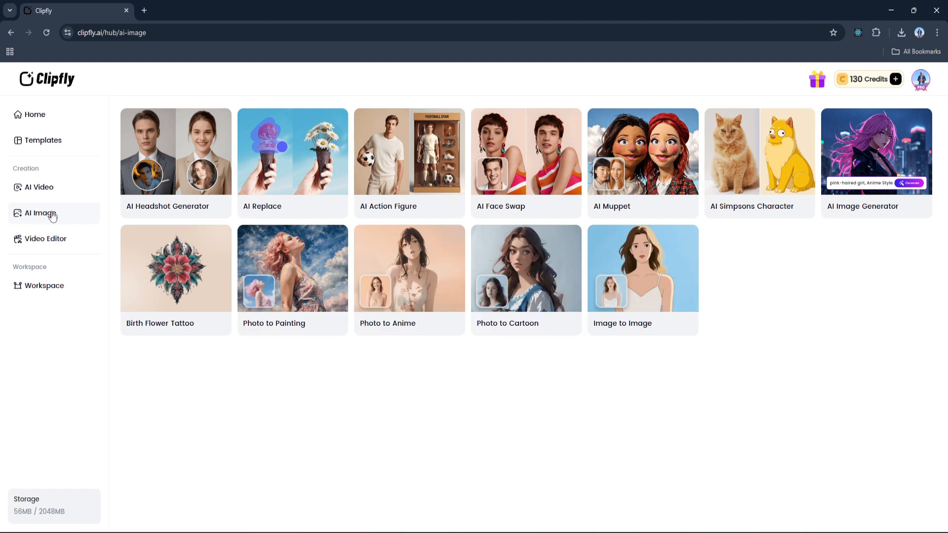
pyautogui.moveTo(425, 190)
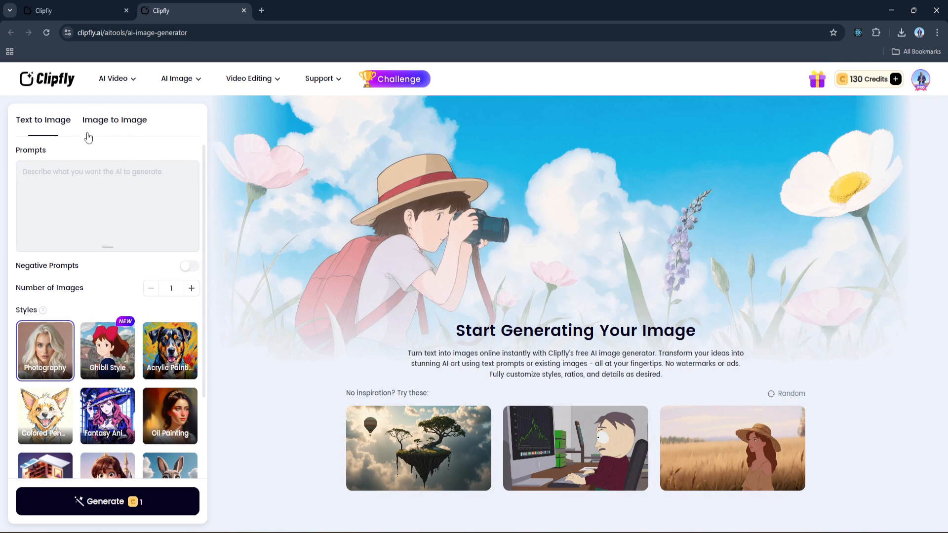
pyautogui.moveTo(120, 143)
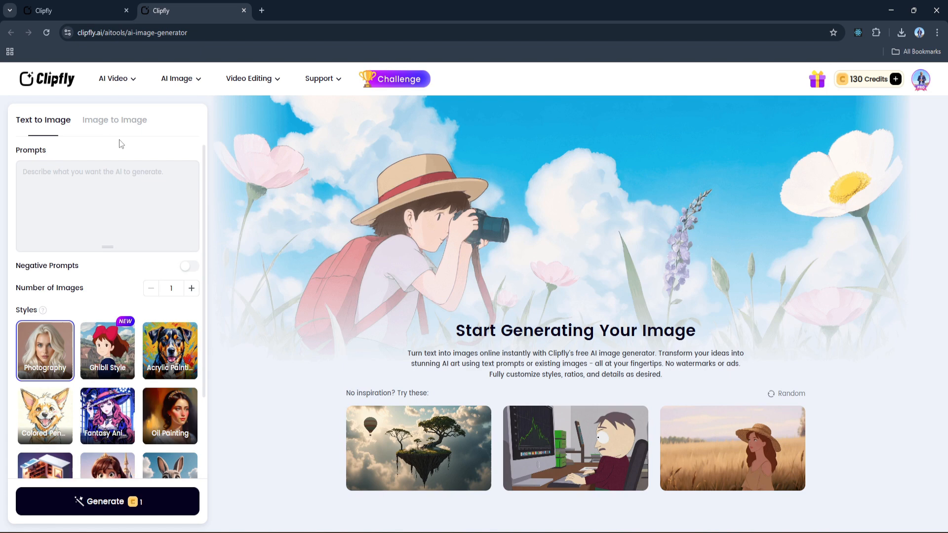
# Step: Switch to Image to Image mode and open the source picture upload area
pyautogui.click(114, 119)
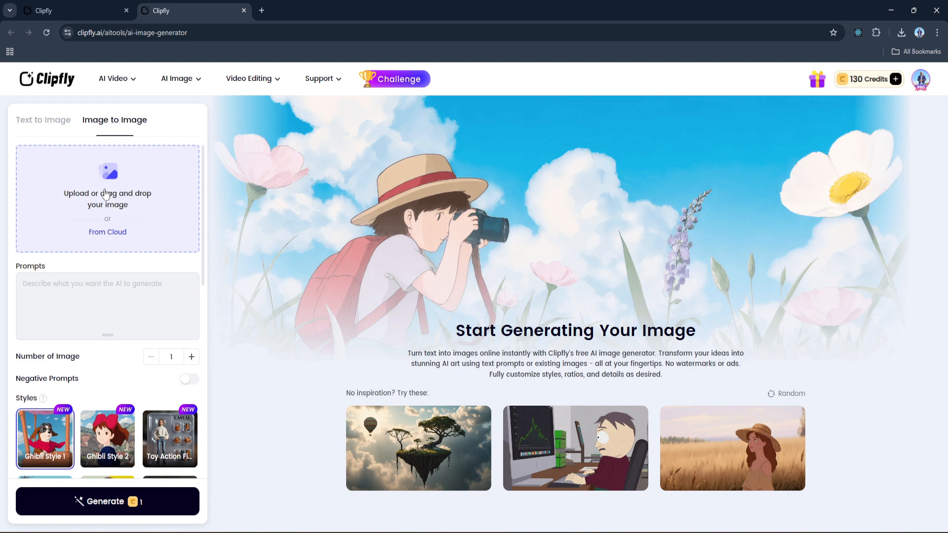
pyautogui.click(107, 305)
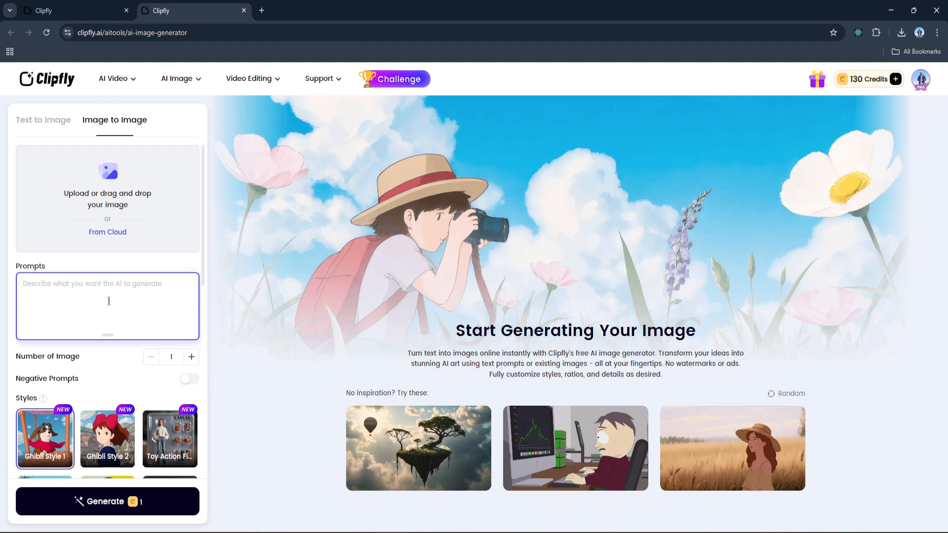
pyautogui.moveTo(113, 322)
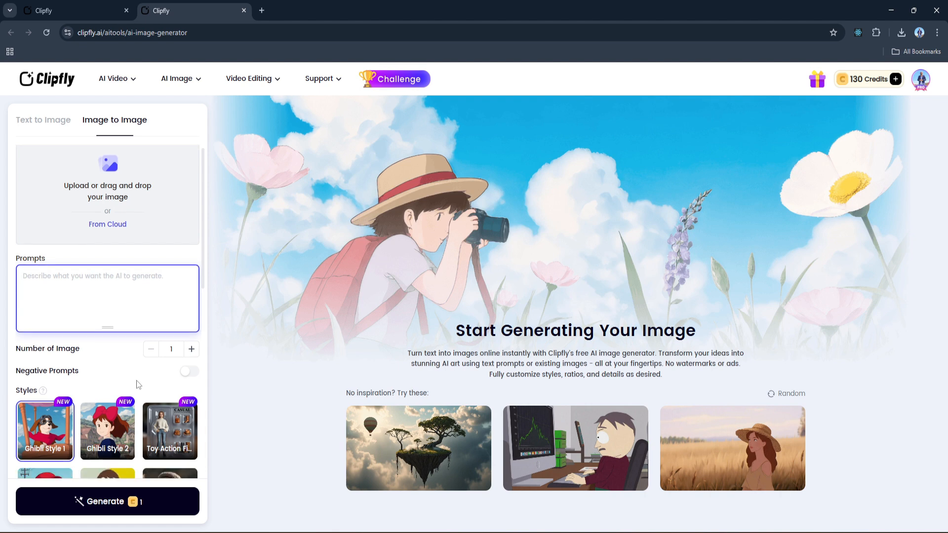
# Step: Browse the Styles list and generate with Ghibli Style 1
pyautogui.scroll(-3)
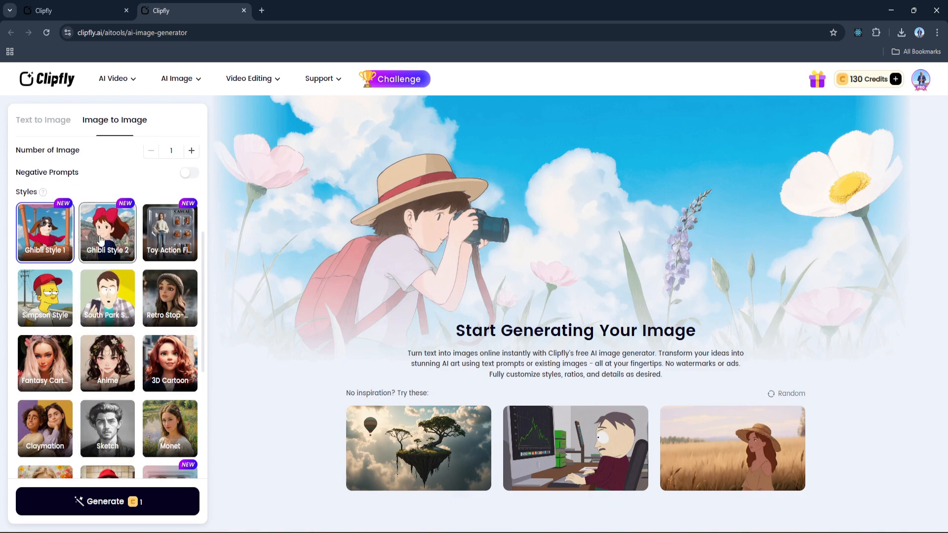
pyautogui.scroll(-3)
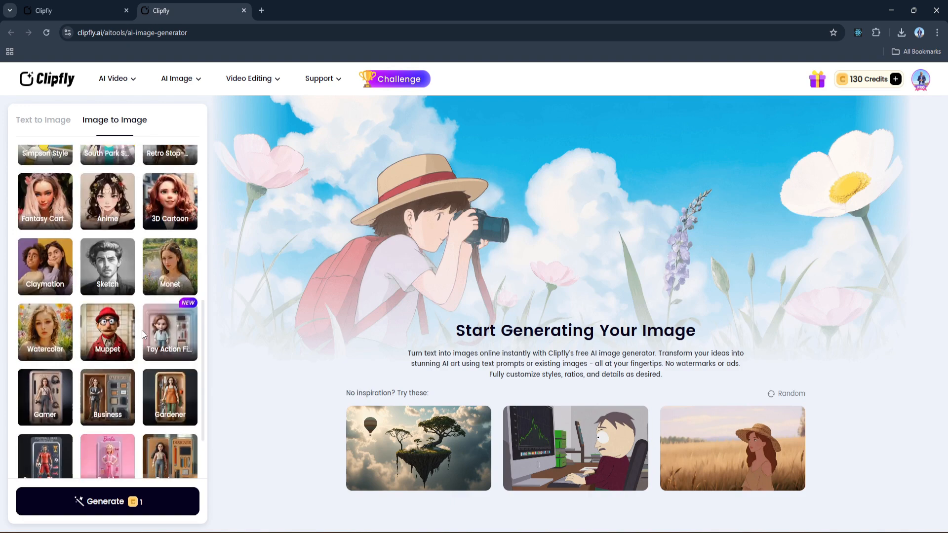
pyautogui.scroll(-3)
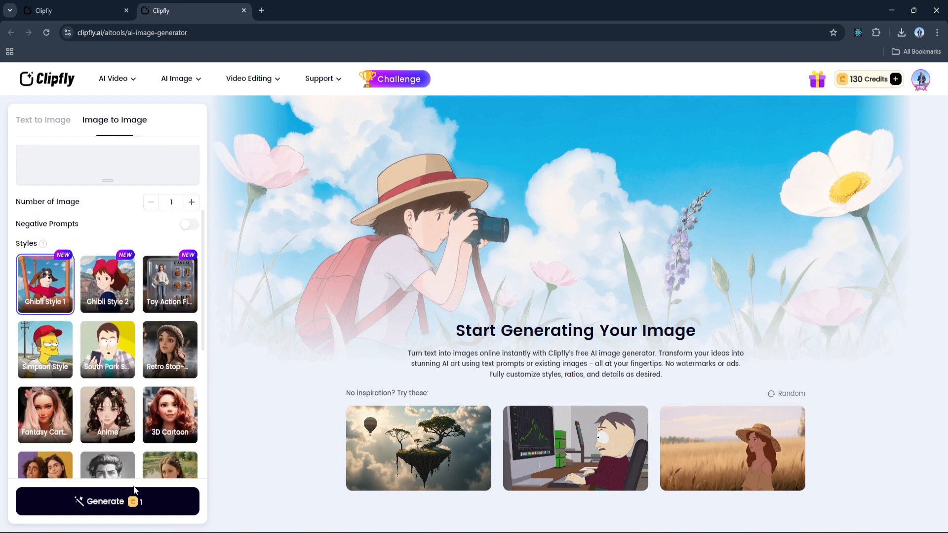
pyautogui.click(108, 501)
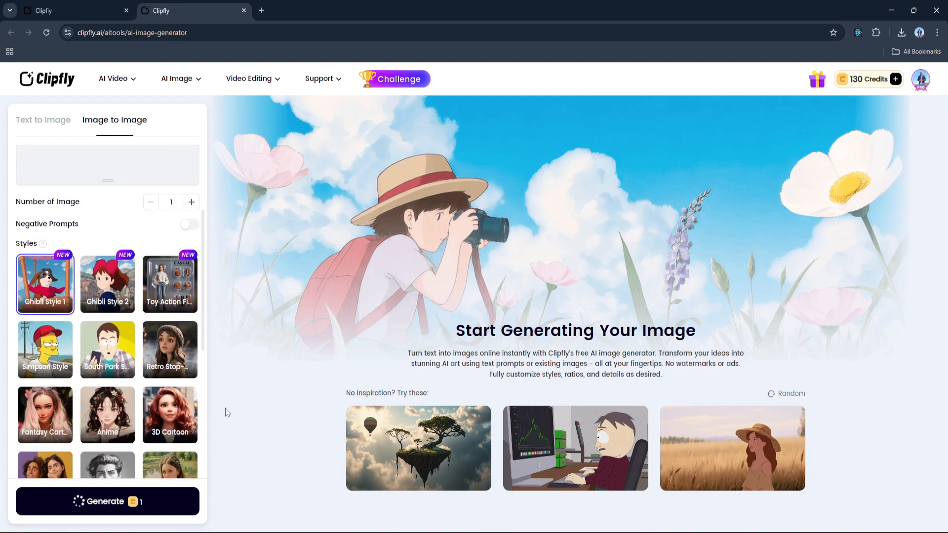
# Step: Get the Ghibli portrait of the bearded man, then pick Toy Action Figure style
pyautogui.click(107, 501)
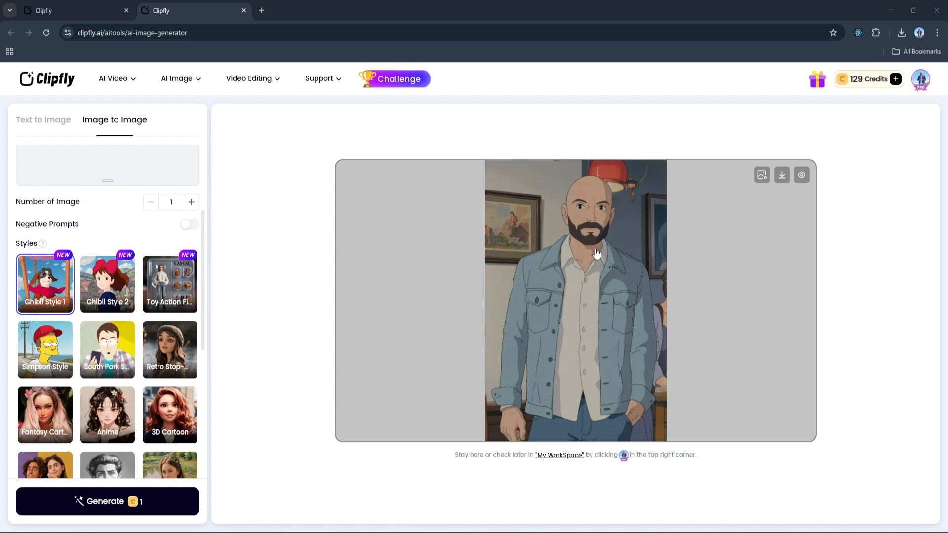
pyautogui.moveTo(170, 285)
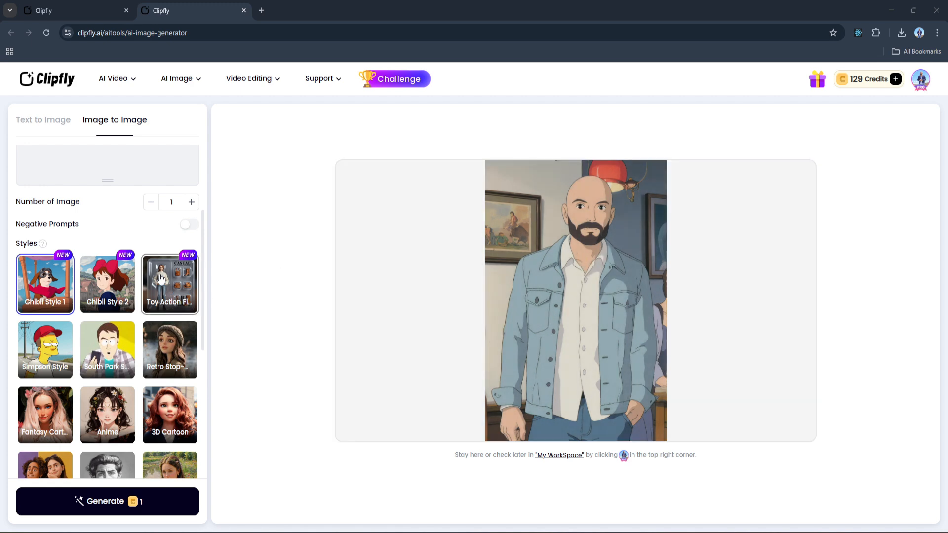
pyautogui.click(170, 285)
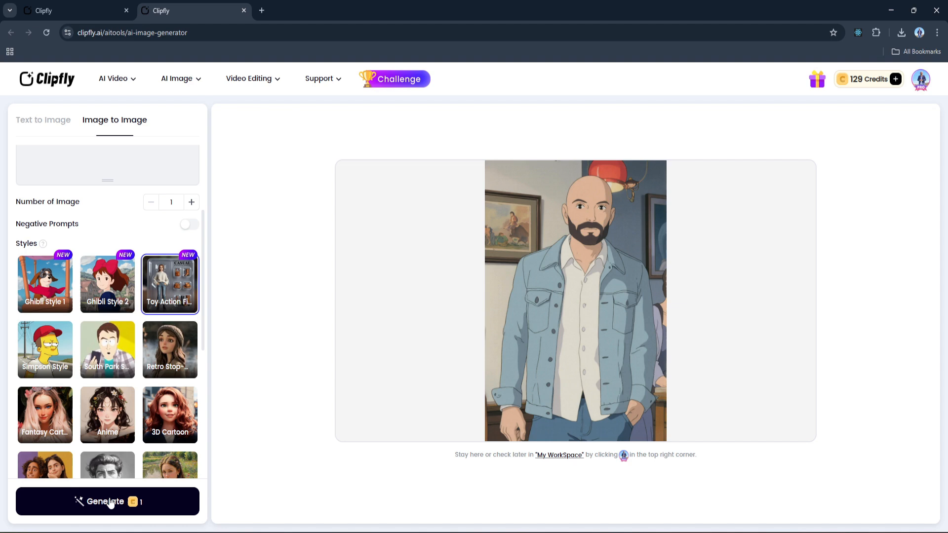
# Step: Generate the image in Toy Action Figure style
pyautogui.click(107, 501)
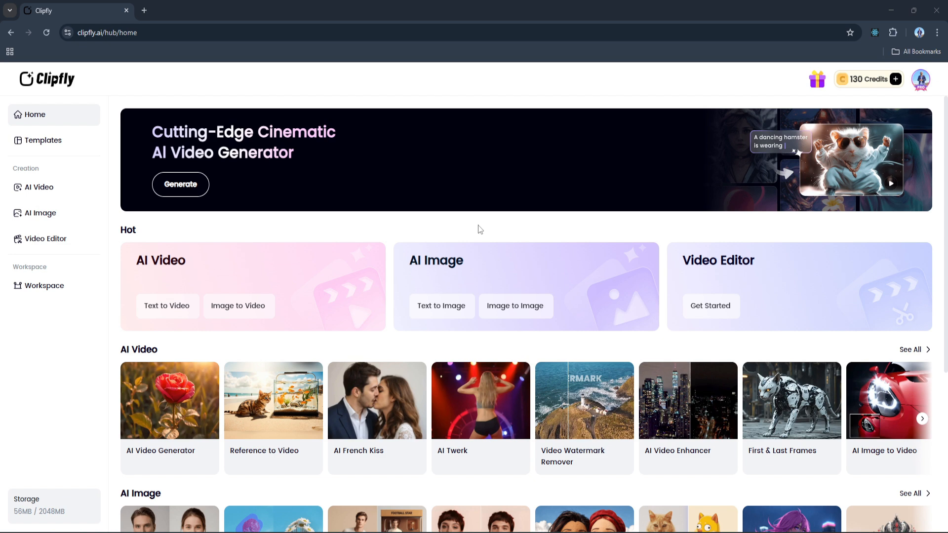
pyautogui.moveTo(711, 305)
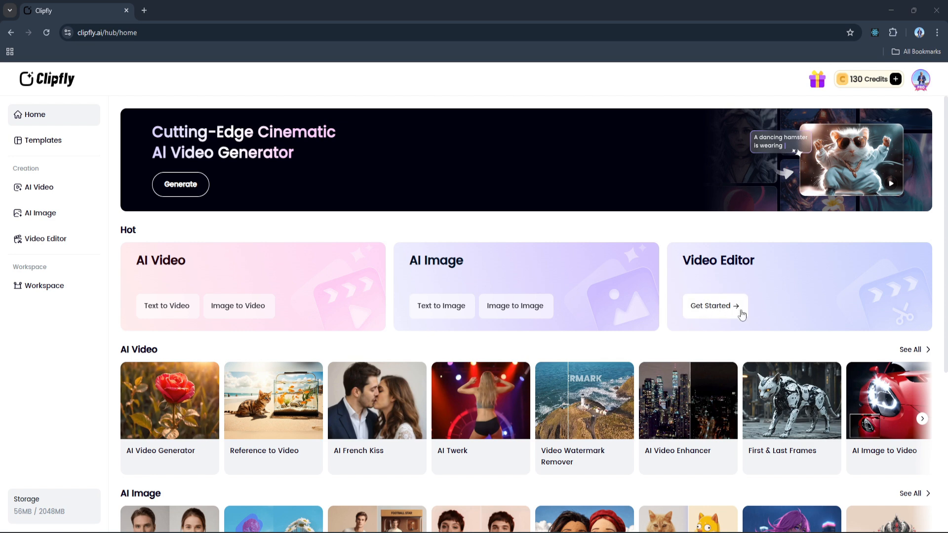
pyautogui.moveTo(729, 315)
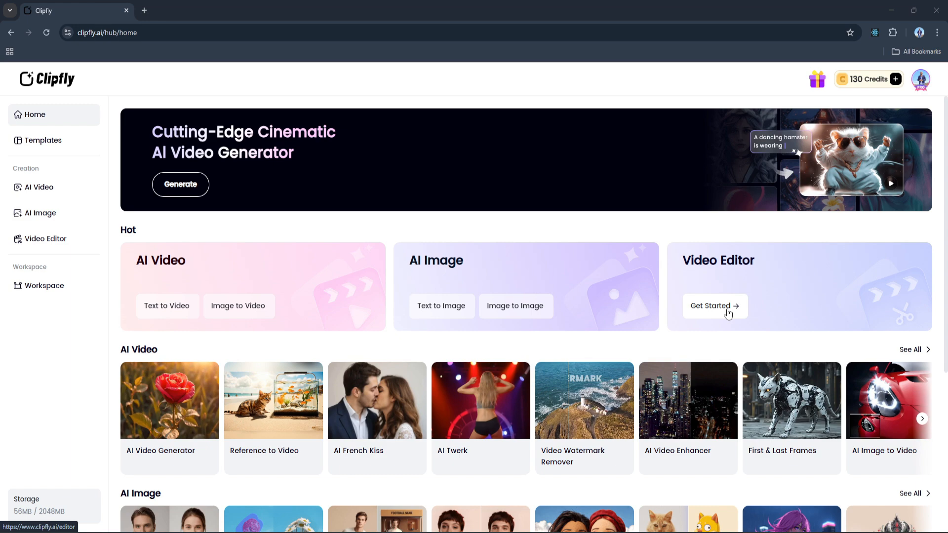
pyautogui.moveTo(631, 313)
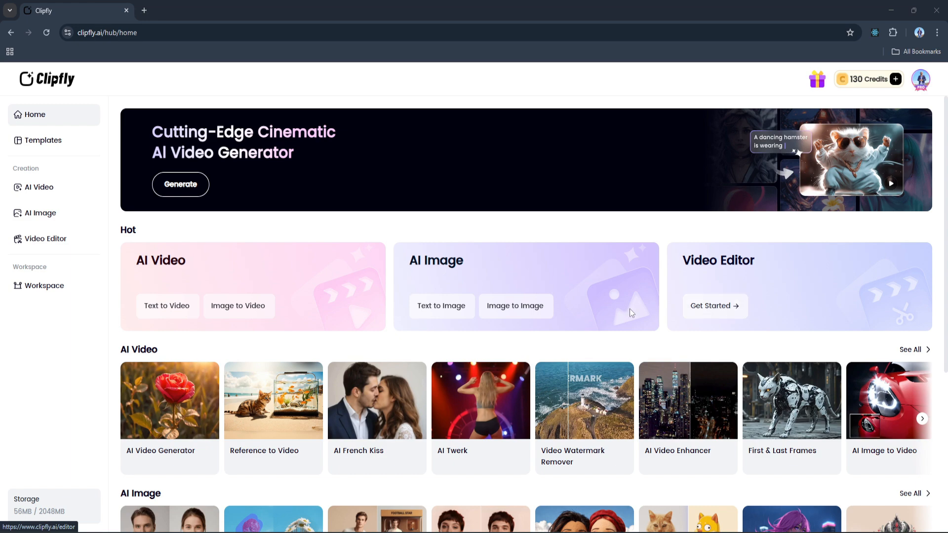
pyautogui.scroll(-3)
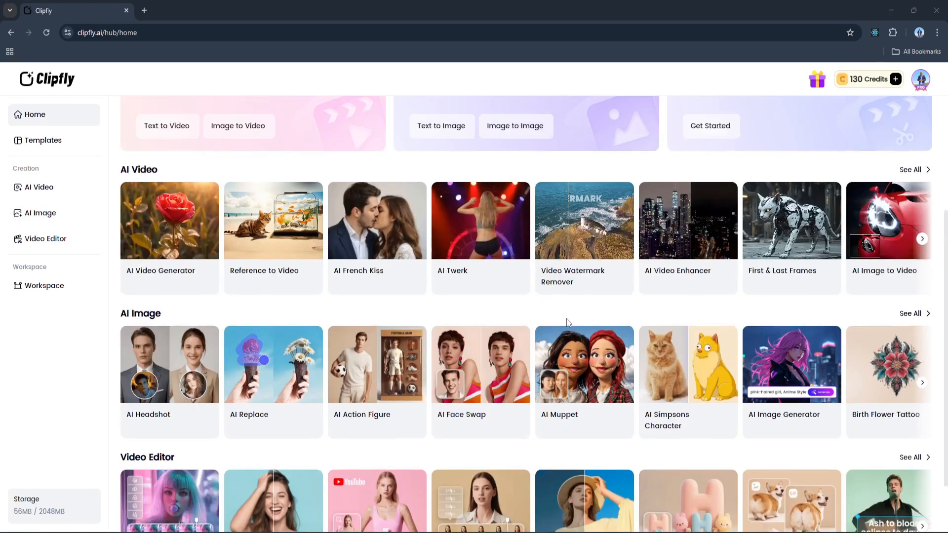
pyautogui.scroll(3)
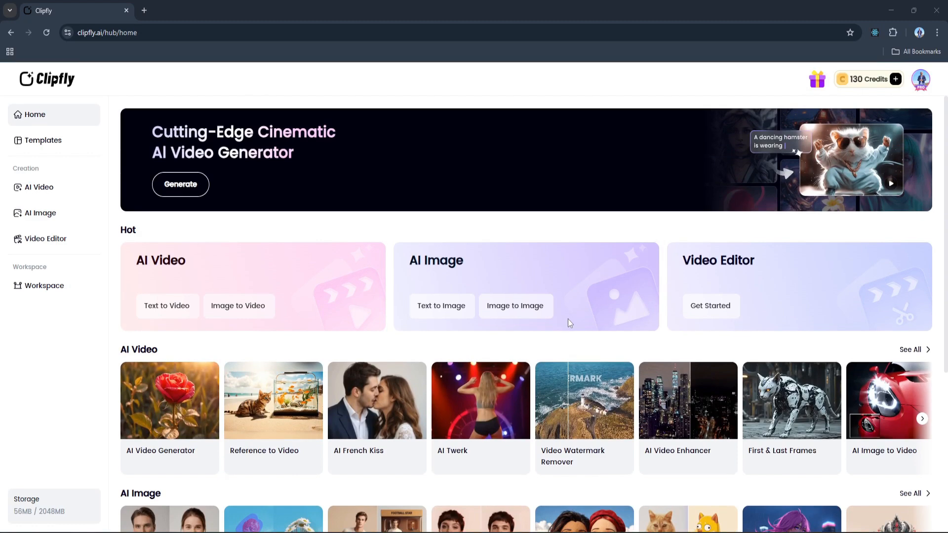
pyautogui.moveTo(714, 305)
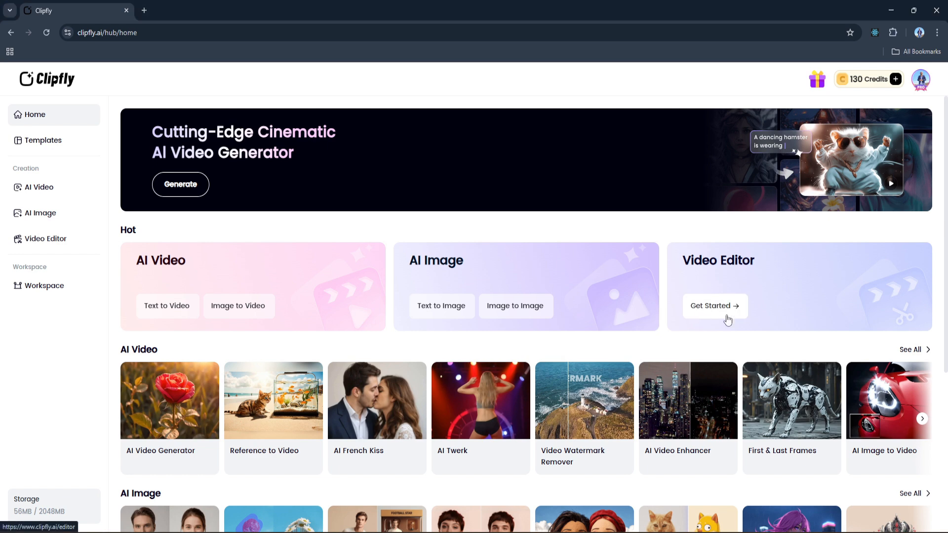
# Step: Launch the Video Editor into a blank, unnamed project
pyautogui.click(711, 305)
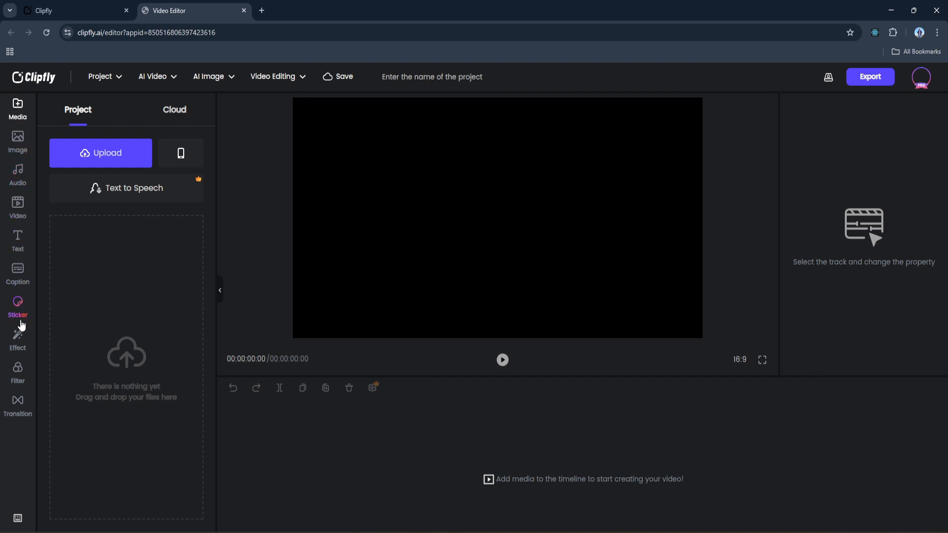
pyautogui.moveTo(154, 293)
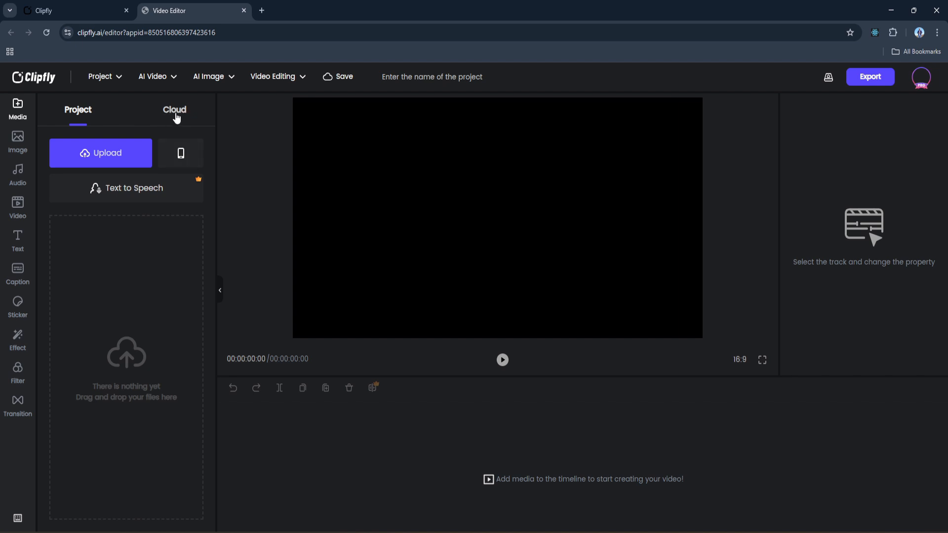
pyautogui.moveTo(131, 247)
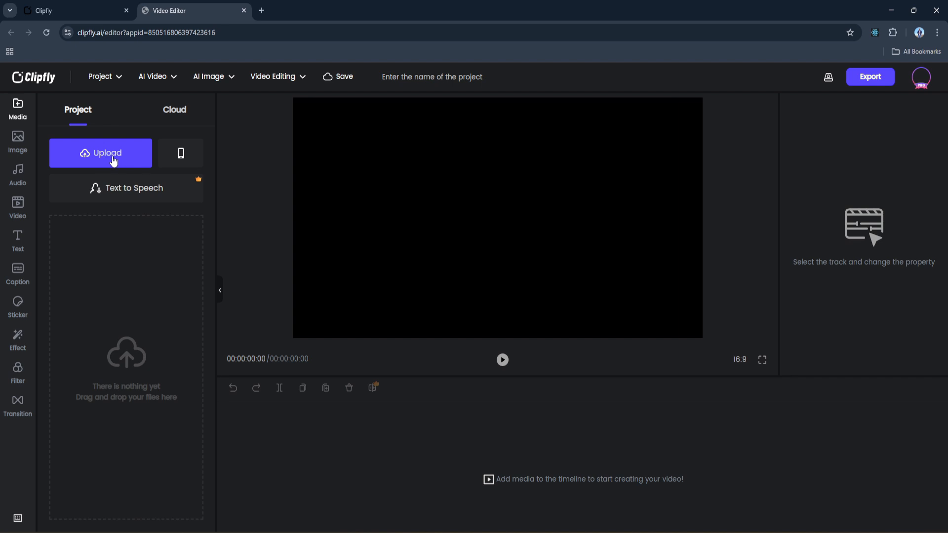
pyautogui.moveTo(111, 174)
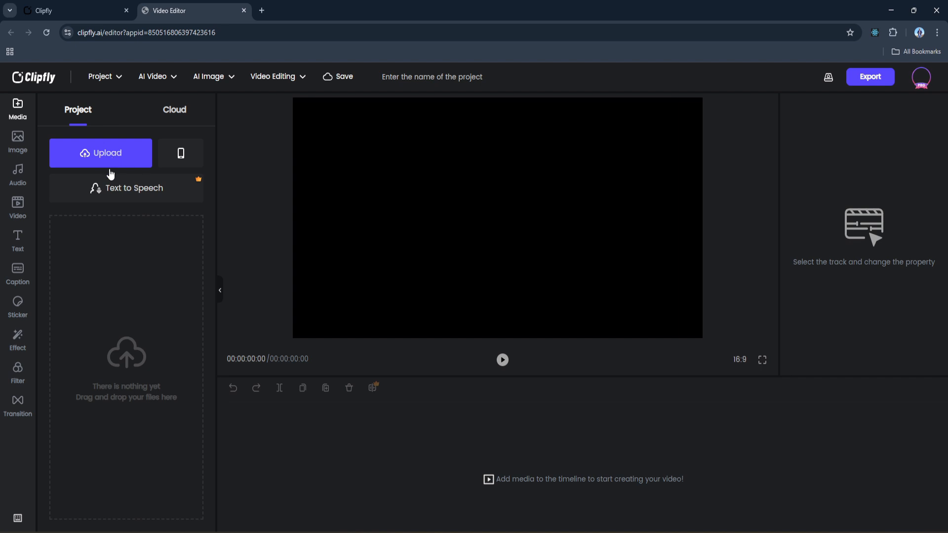
pyautogui.moveTo(140, 196)
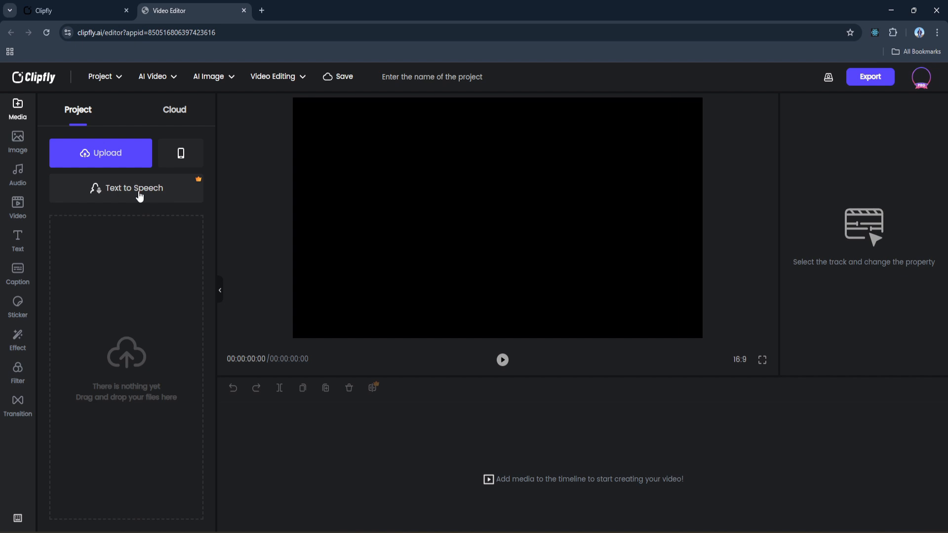
pyautogui.moveTo(600, 212)
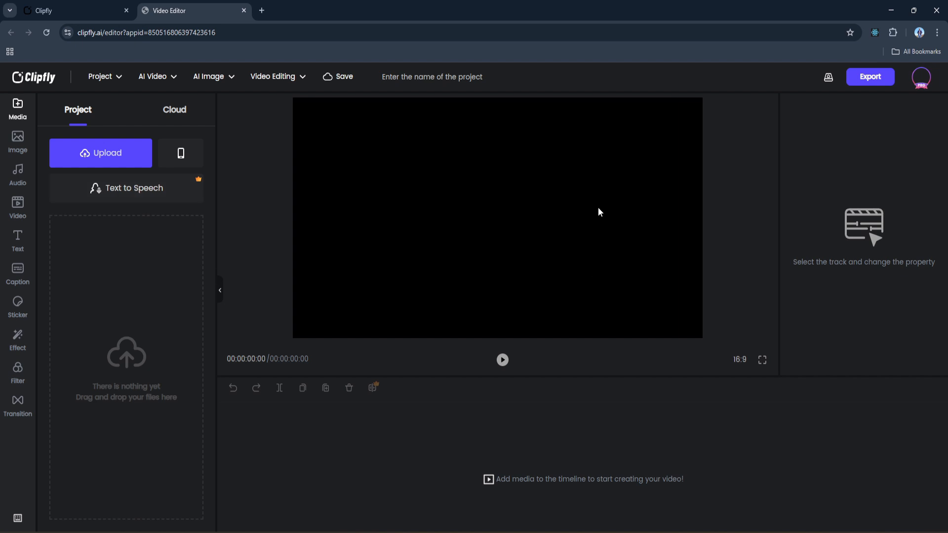
pyautogui.moveTo(534, 465)
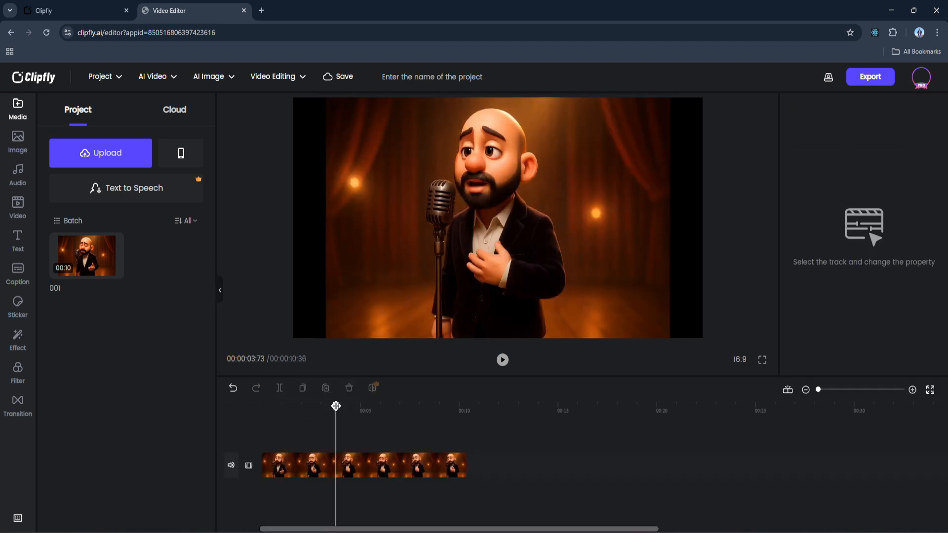
# Step: Split the singer clip near 3.7 s and extract the second part's audio
pyautogui.click(398, 465)
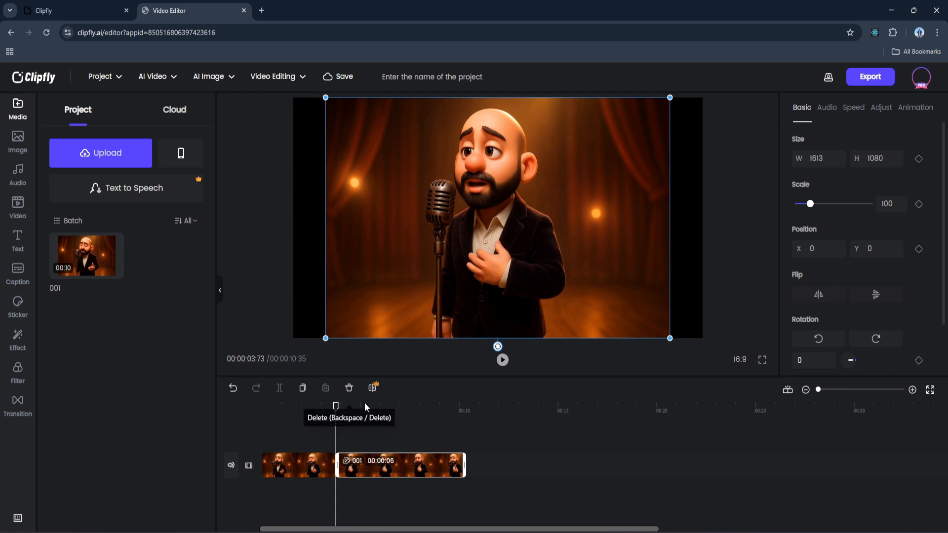
pyautogui.click(372, 387)
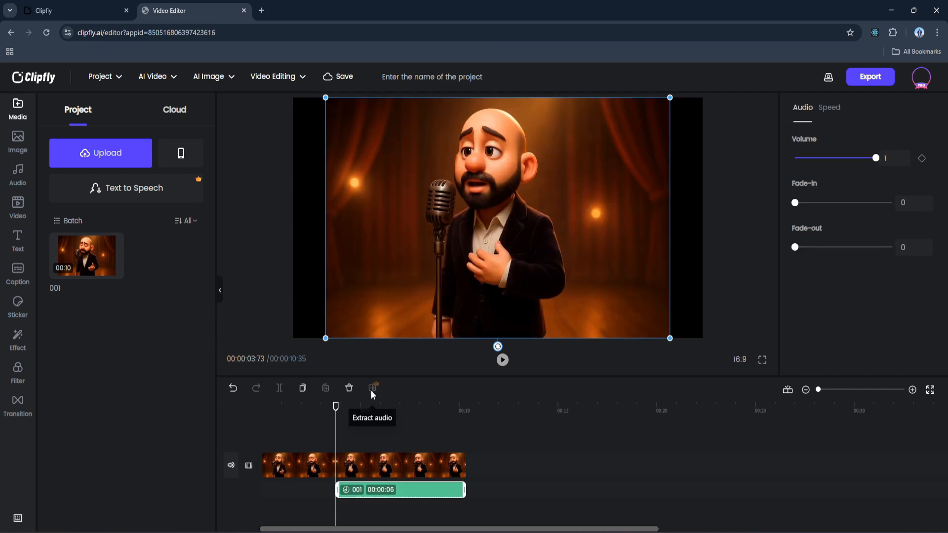
pyautogui.moveTo(390, 418)
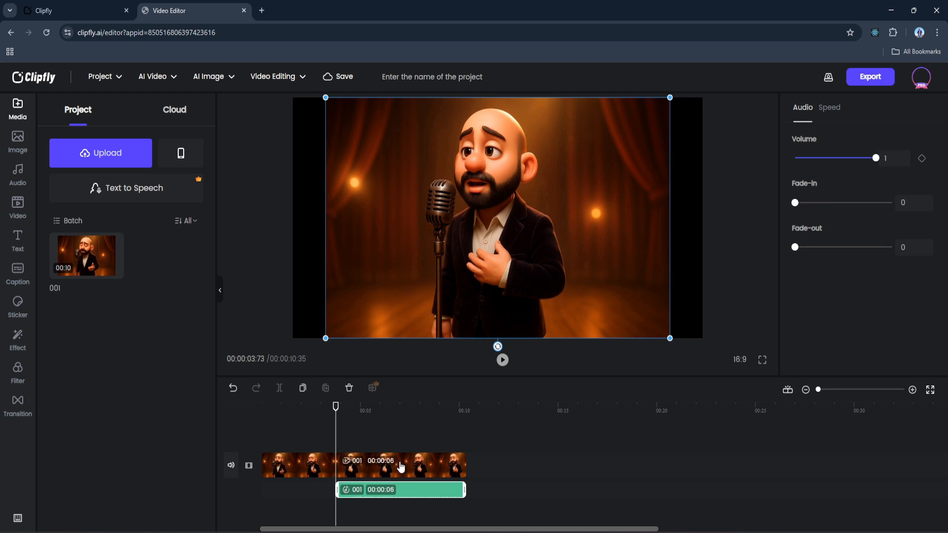
# Step: Review the second part's Basic properties, then show the Caption tools
pyautogui.click(398, 464)
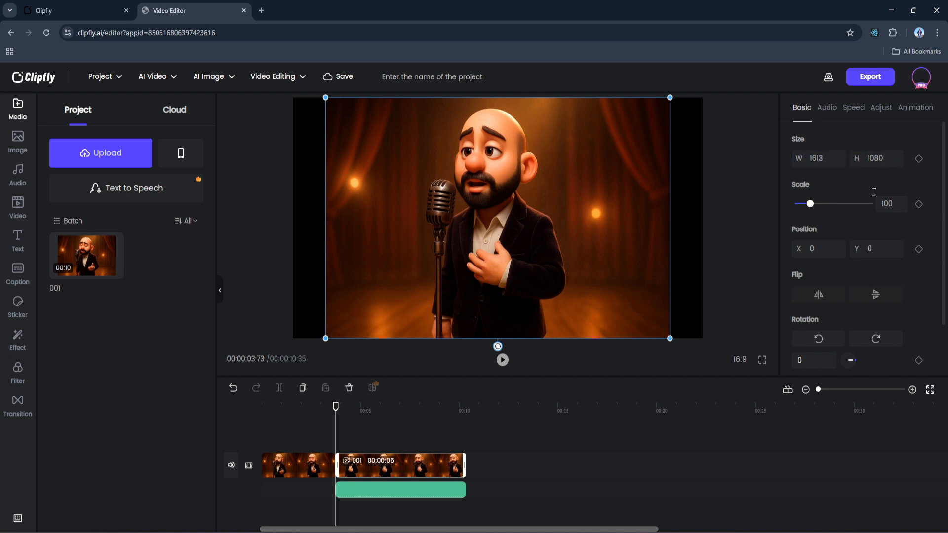
pyautogui.scroll(-3)
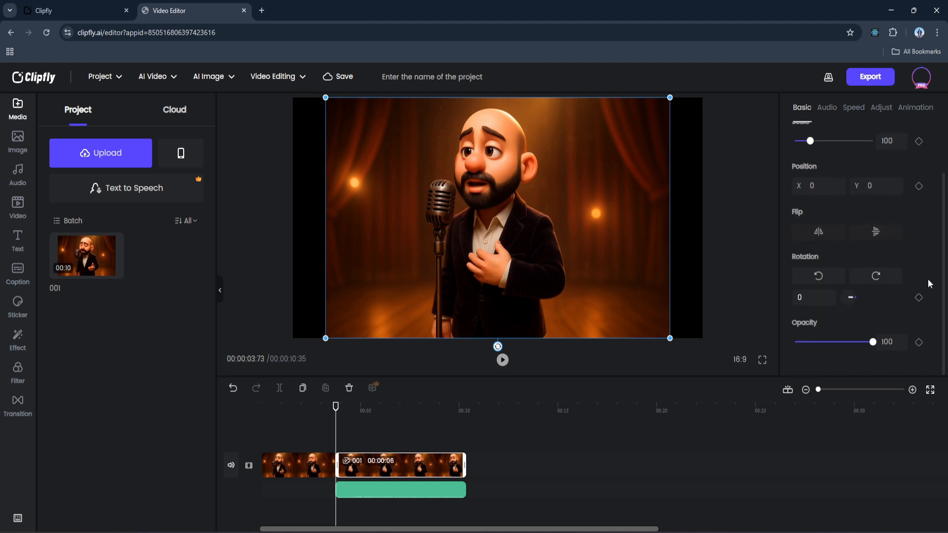
pyautogui.scroll(3)
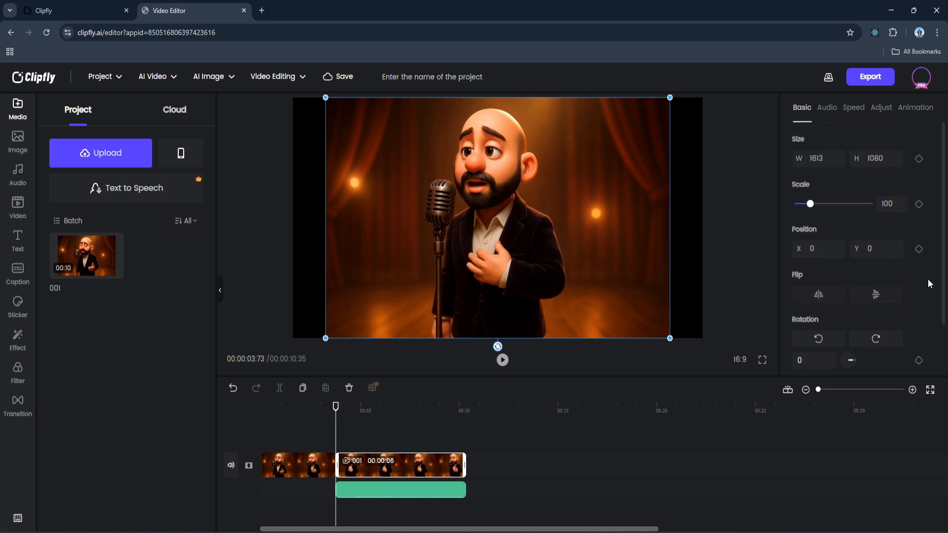
pyautogui.moveTo(880, 108)
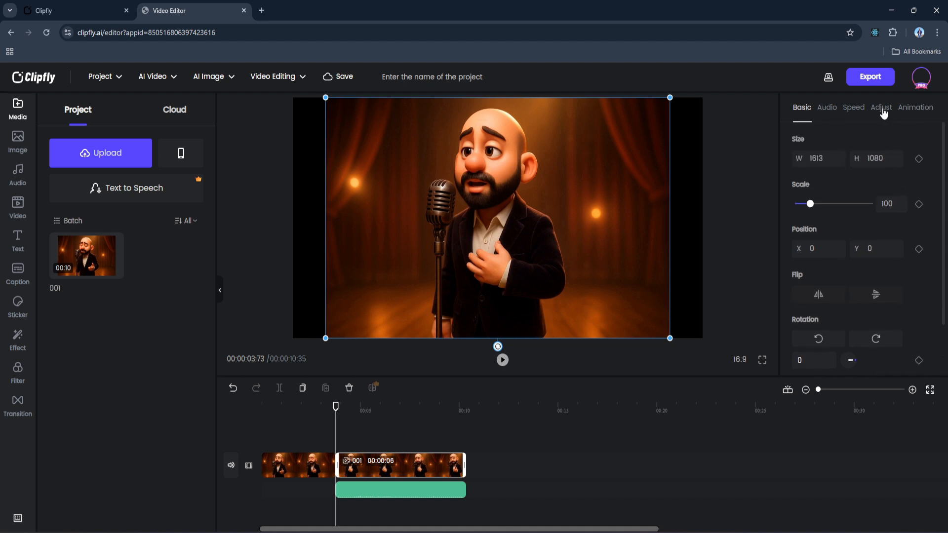
pyautogui.moveTo(919, 271)
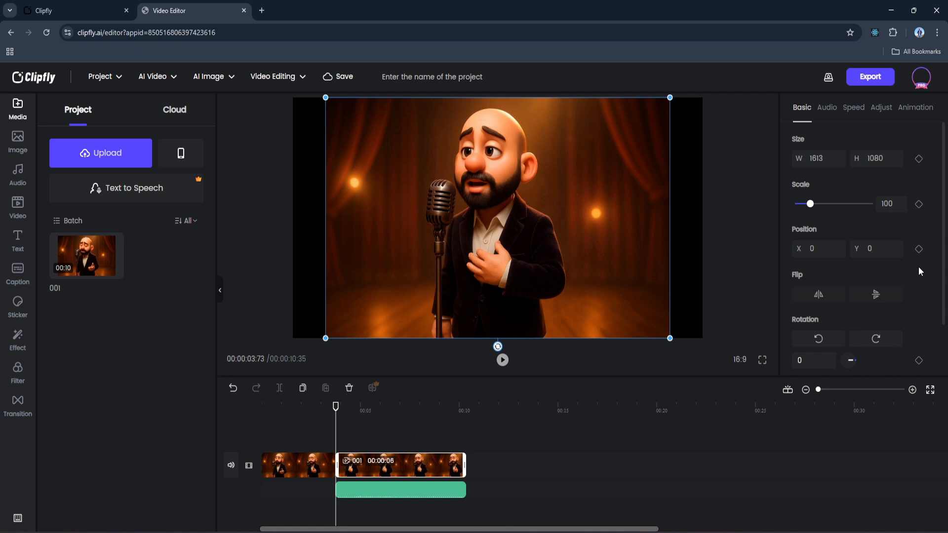
pyautogui.moveTo(235, 330)
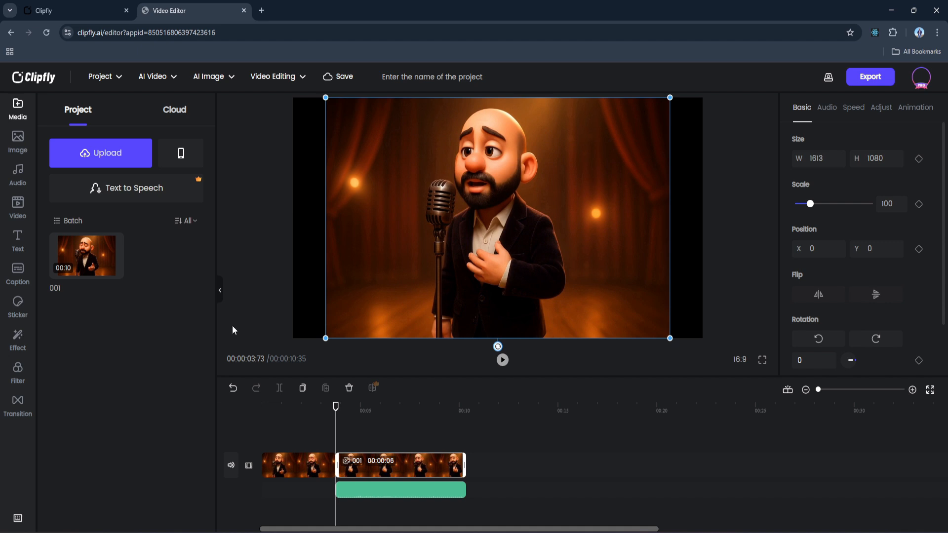
pyautogui.click(17, 272)
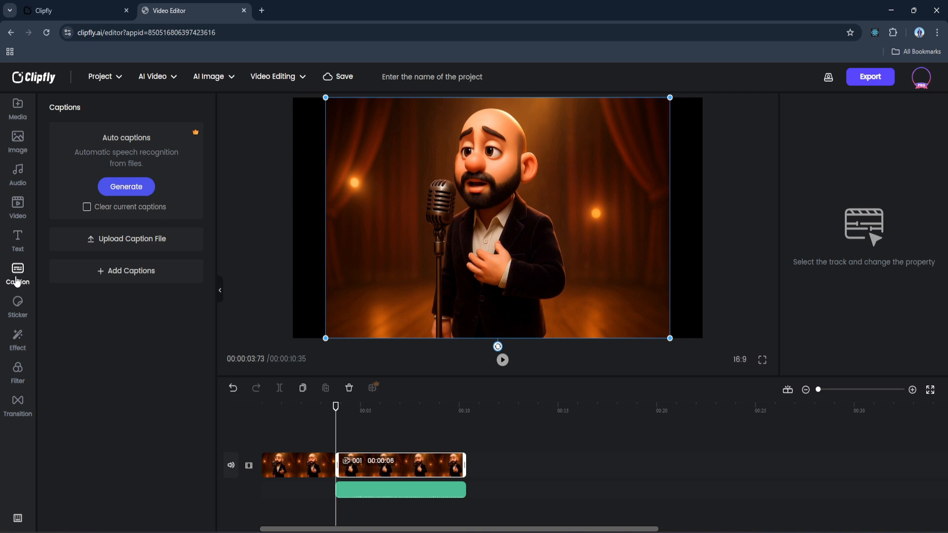
# Step: Preview Text, Sticker, Effect and Filter libraries, ending on Transitions
pyautogui.click(17, 240)
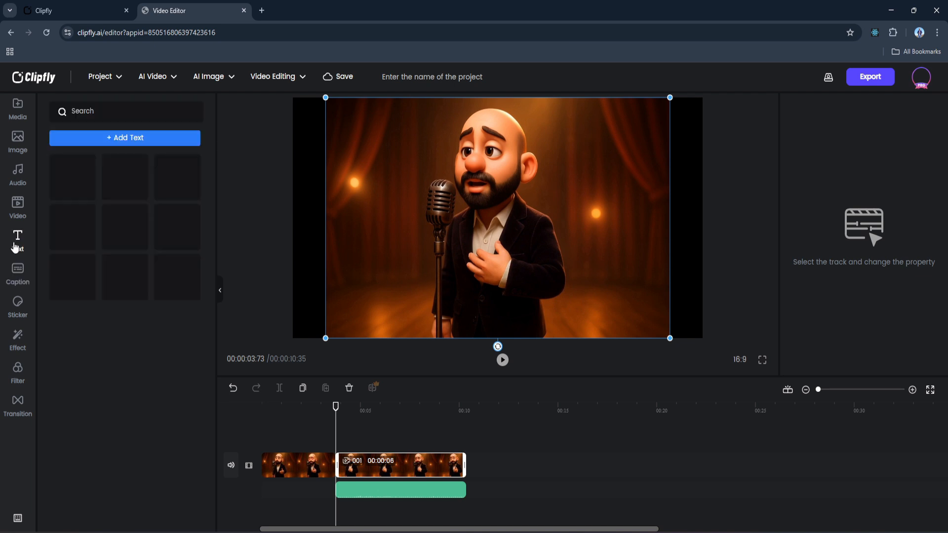
pyautogui.click(17, 239)
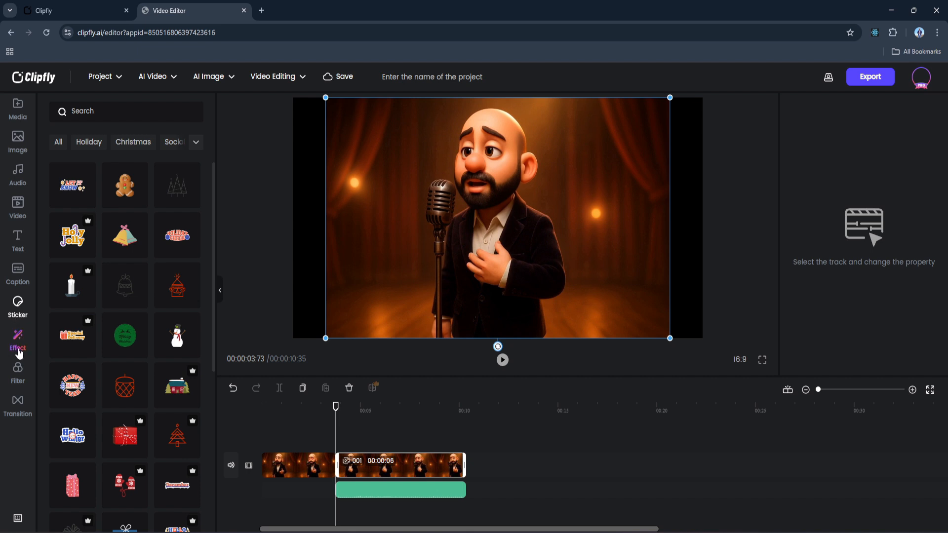
pyautogui.click(17, 342)
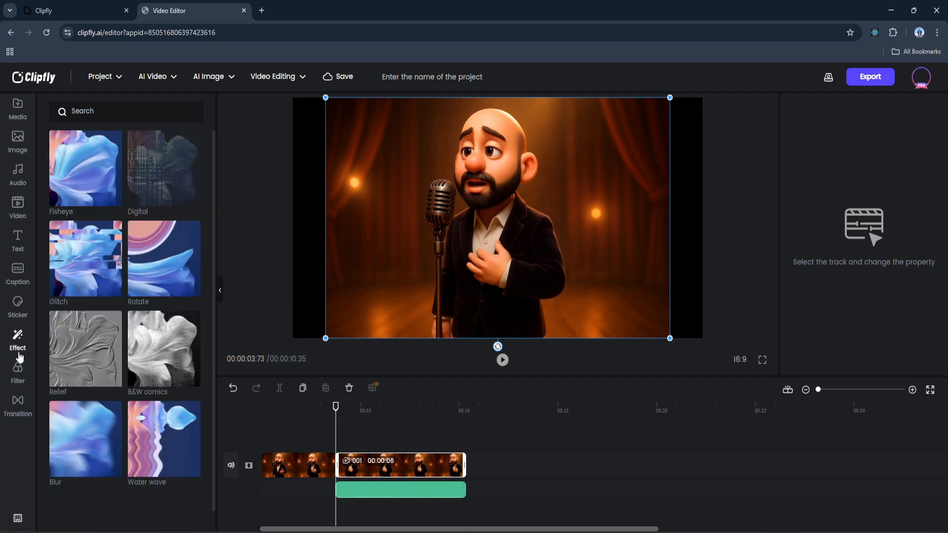
pyautogui.click(18, 375)
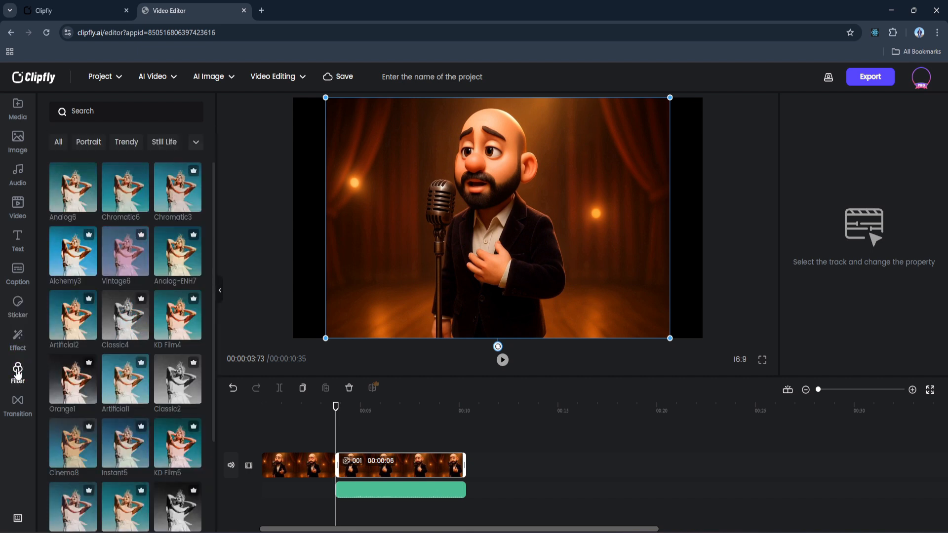
pyautogui.click(17, 402)
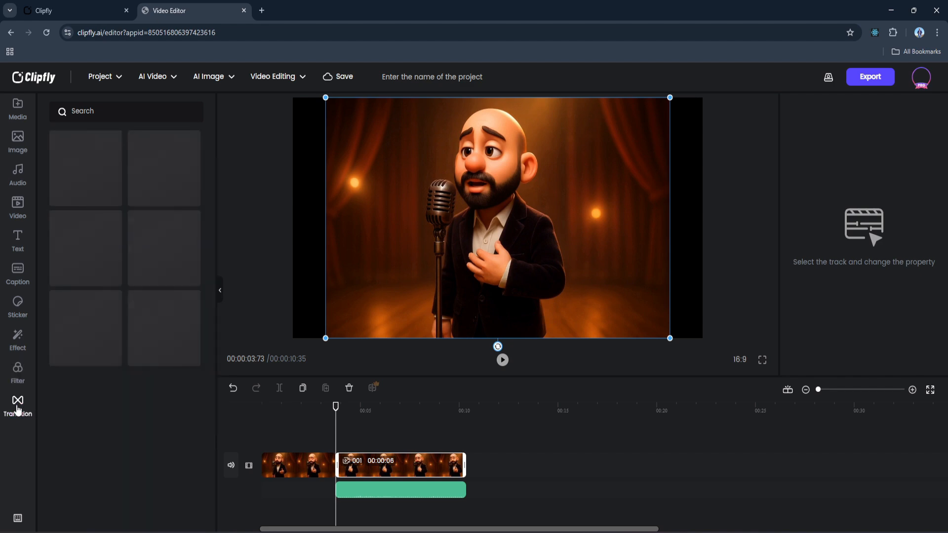
pyautogui.click(17, 405)
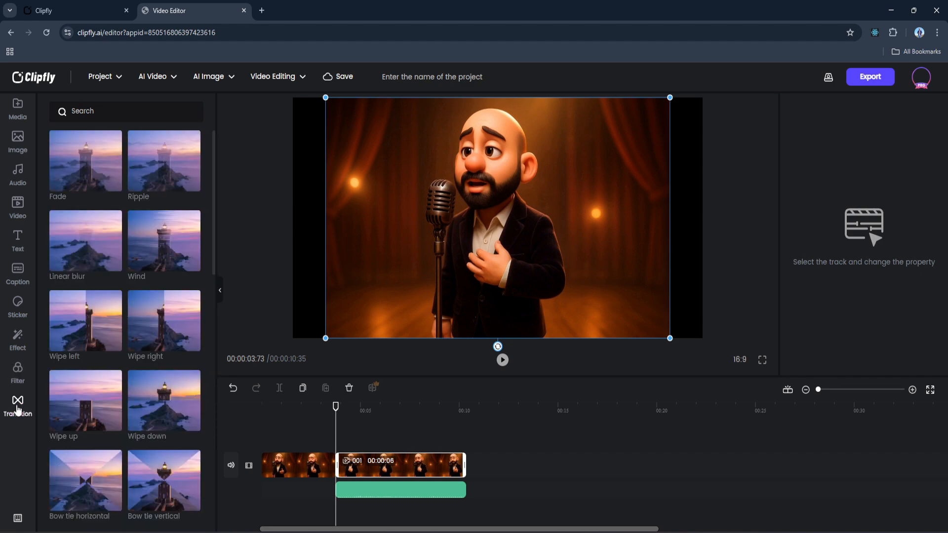
pyautogui.moveTo(894, 149)
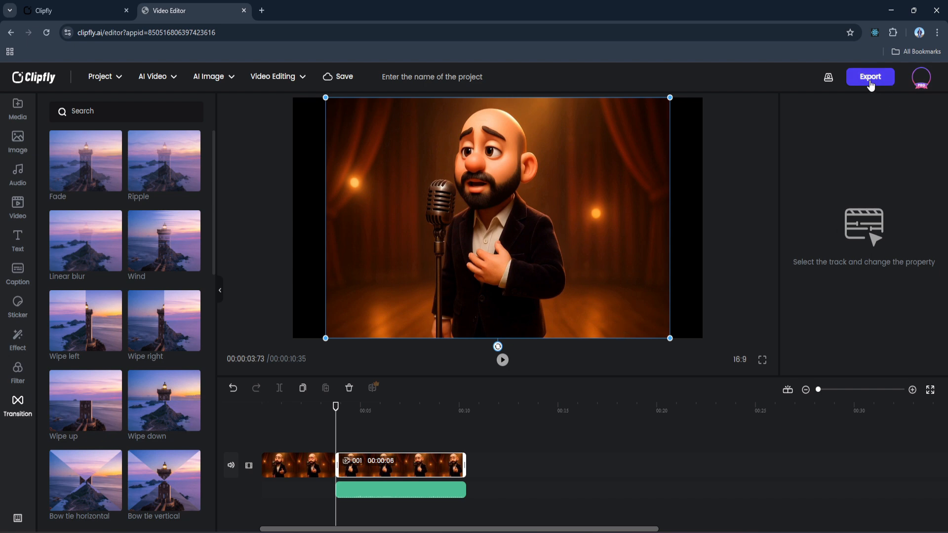
# Step: Export the edited singer video and return to the Clipfly home hub
pyautogui.click(869, 77)
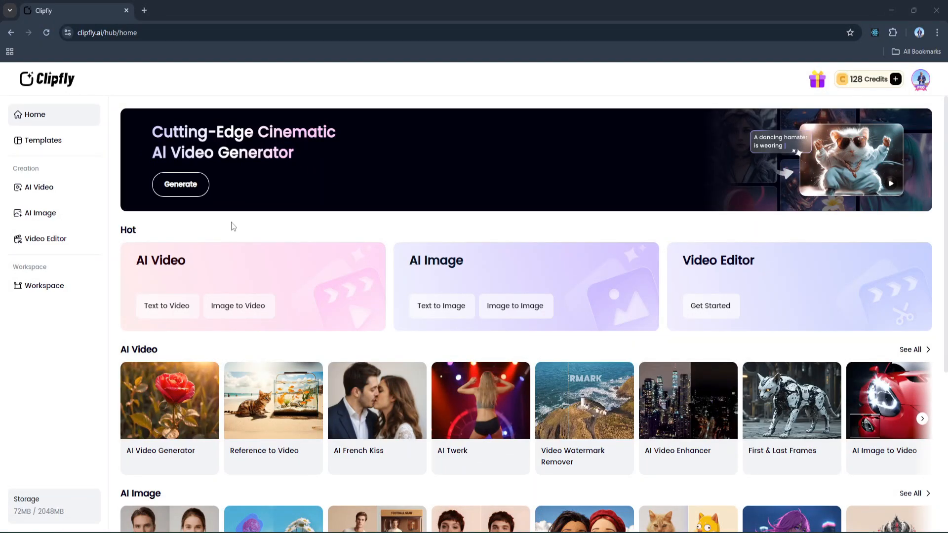
pyautogui.click(39, 187)
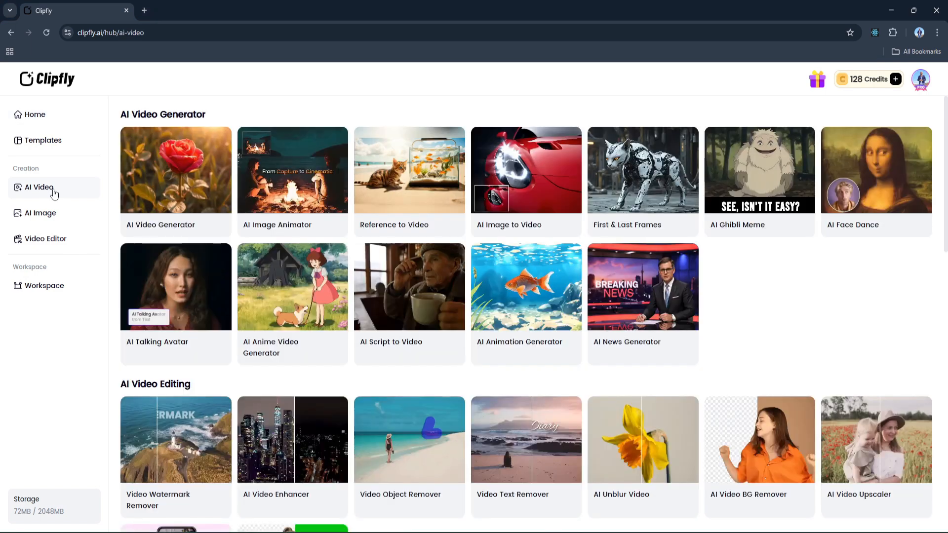
pyautogui.moveTo(49, 206)
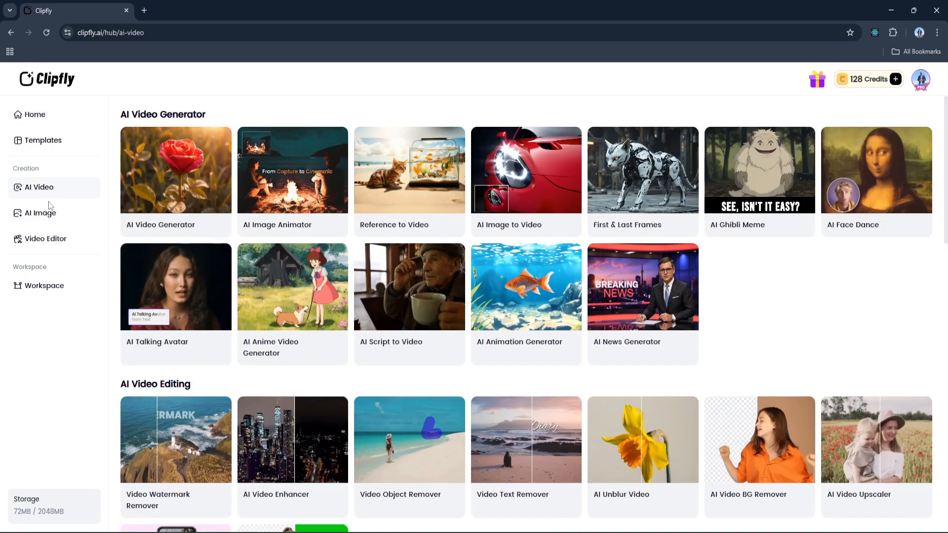
pyautogui.click(40, 213)
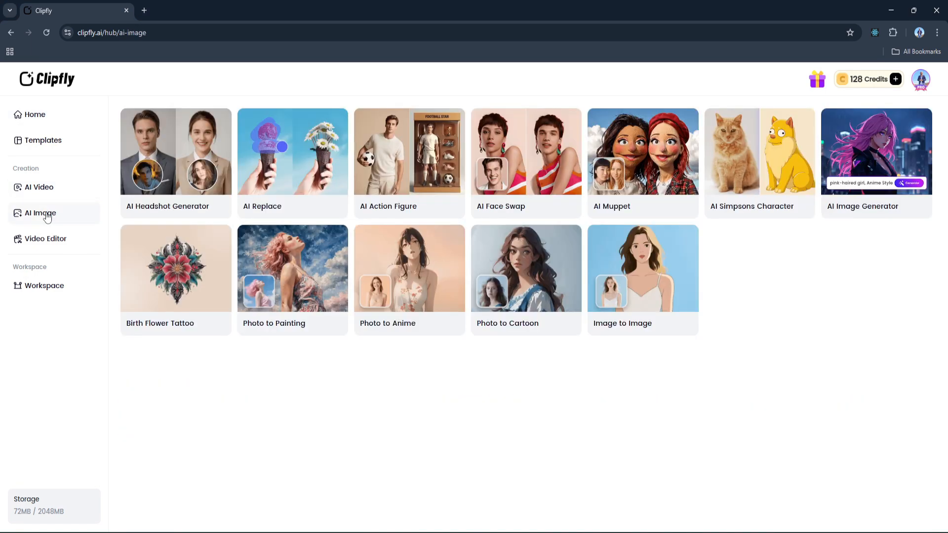
pyautogui.moveTo(35, 115)
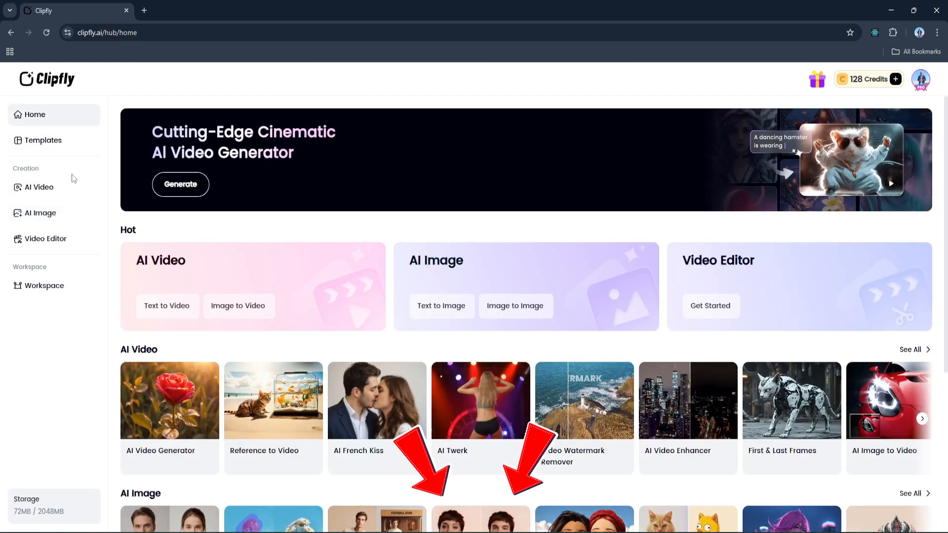
pyautogui.scroll(-3)
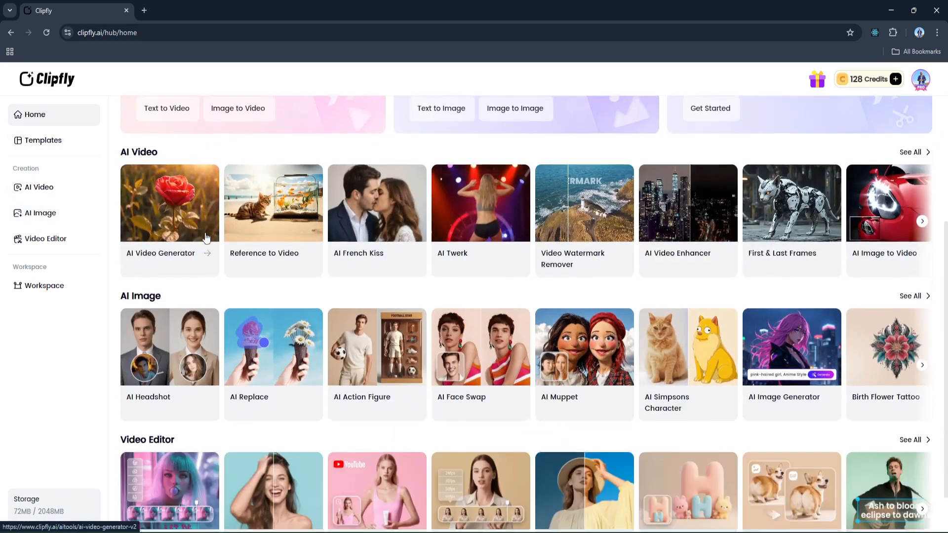
pyautogui.scroll(-3)
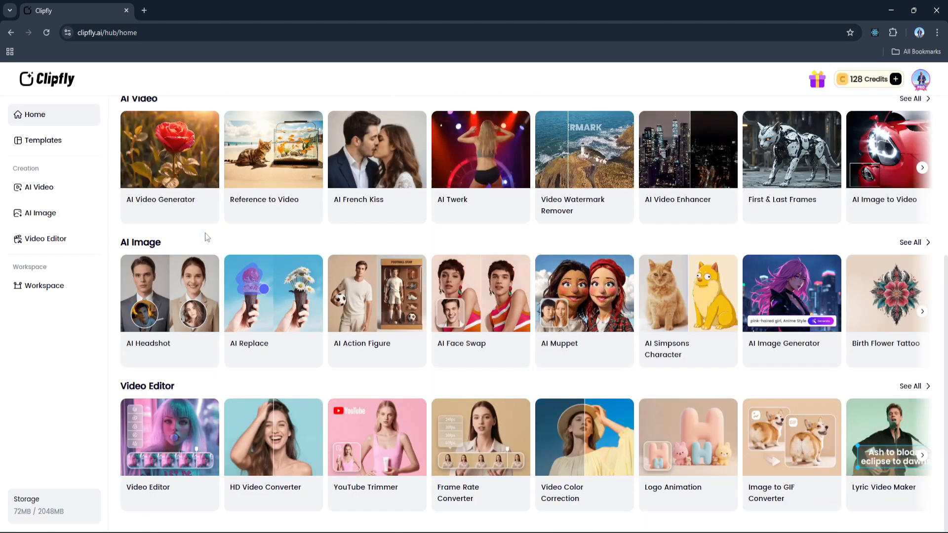